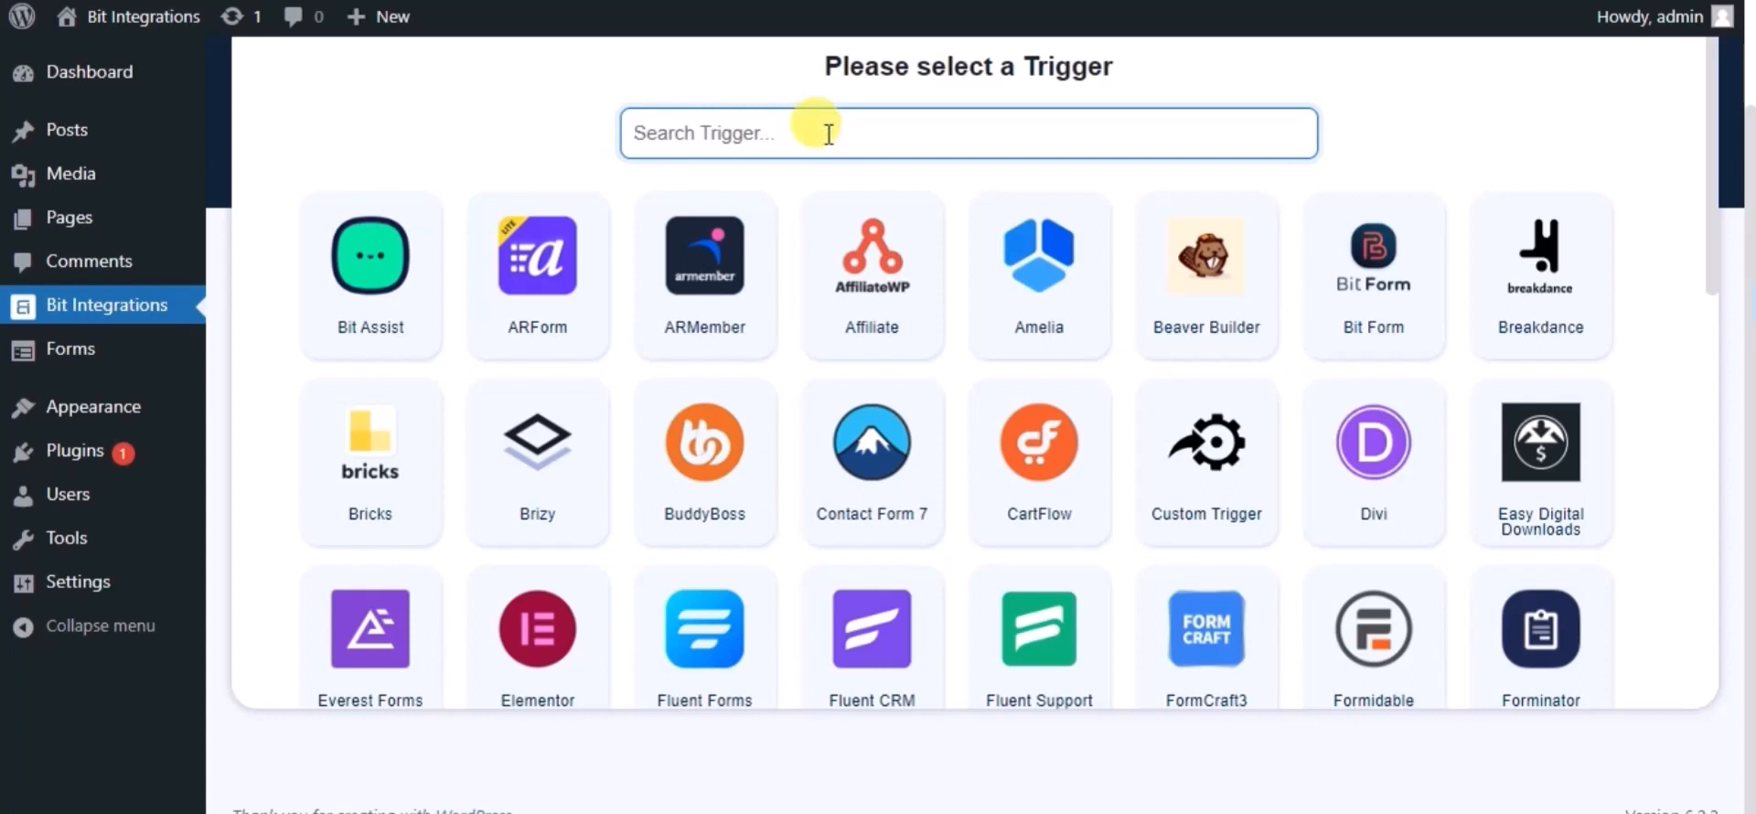
Step: Choose Happy Forms as the trigger and select Sample Form as its form
text(ha)
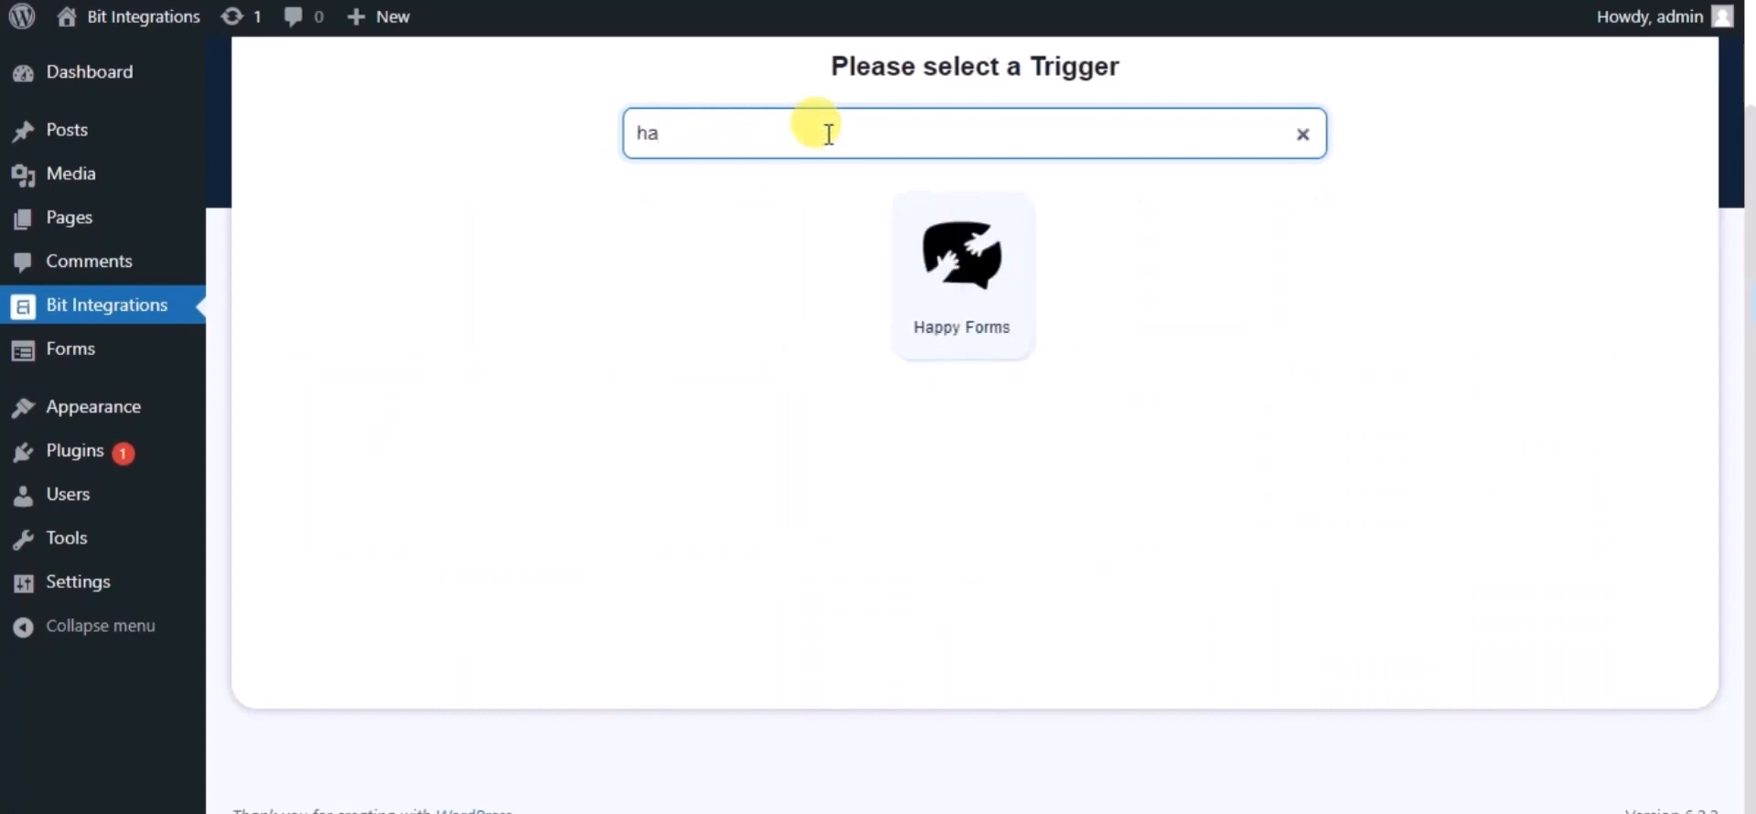
click(960, 274)
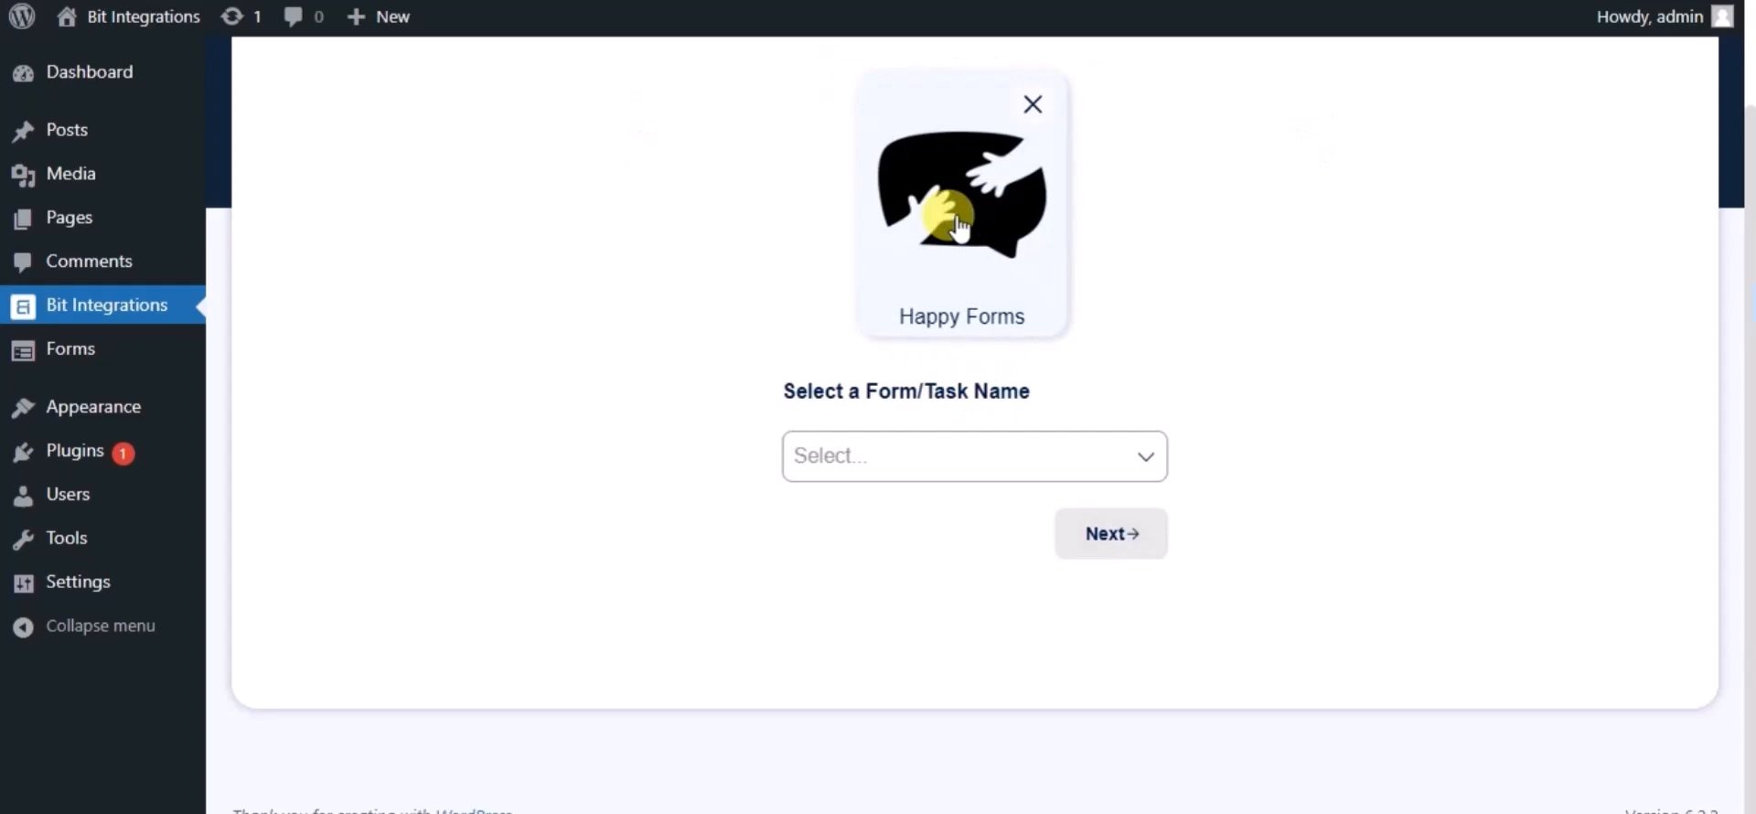
click(971, 456)
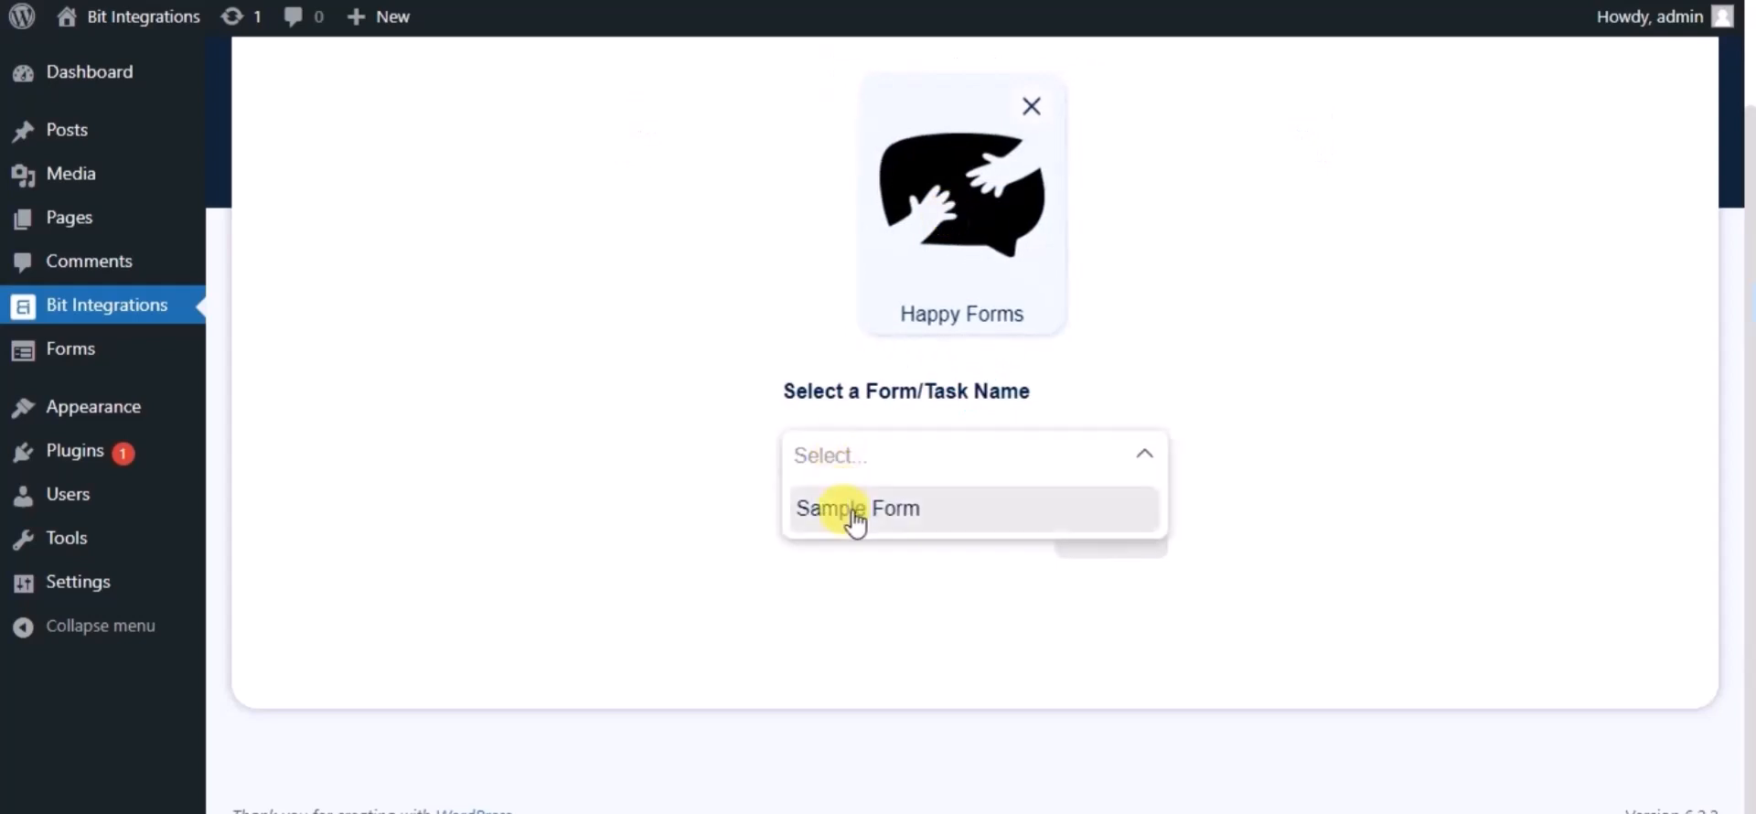
click(856, 509)
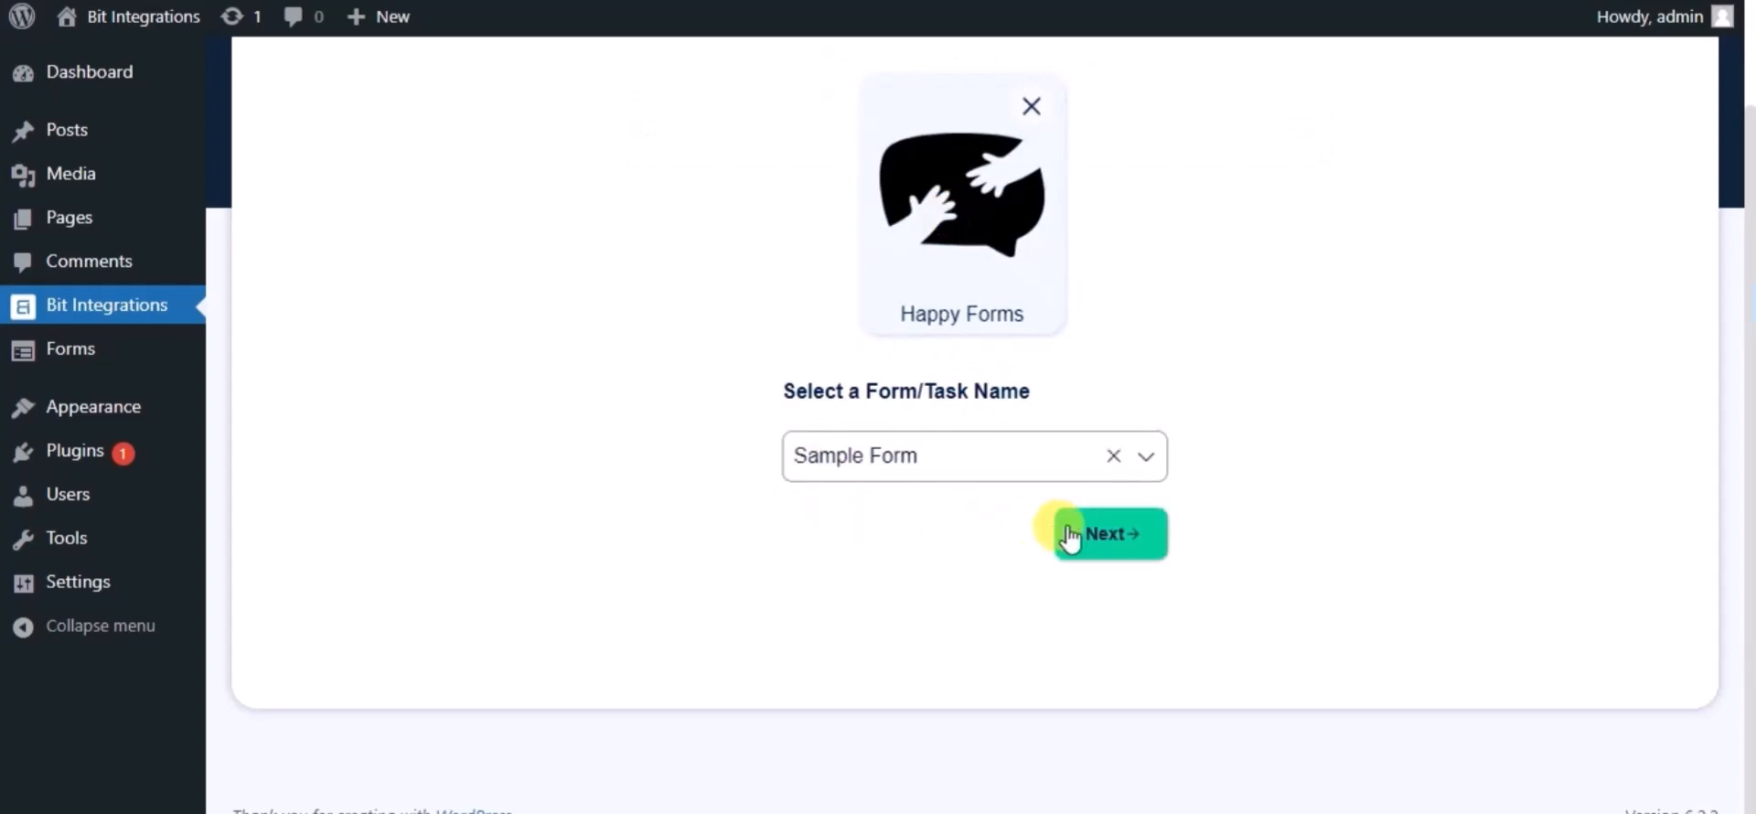
Step: Proceed to the action list and choose CopperCRM as the action app
click(1103, 532)
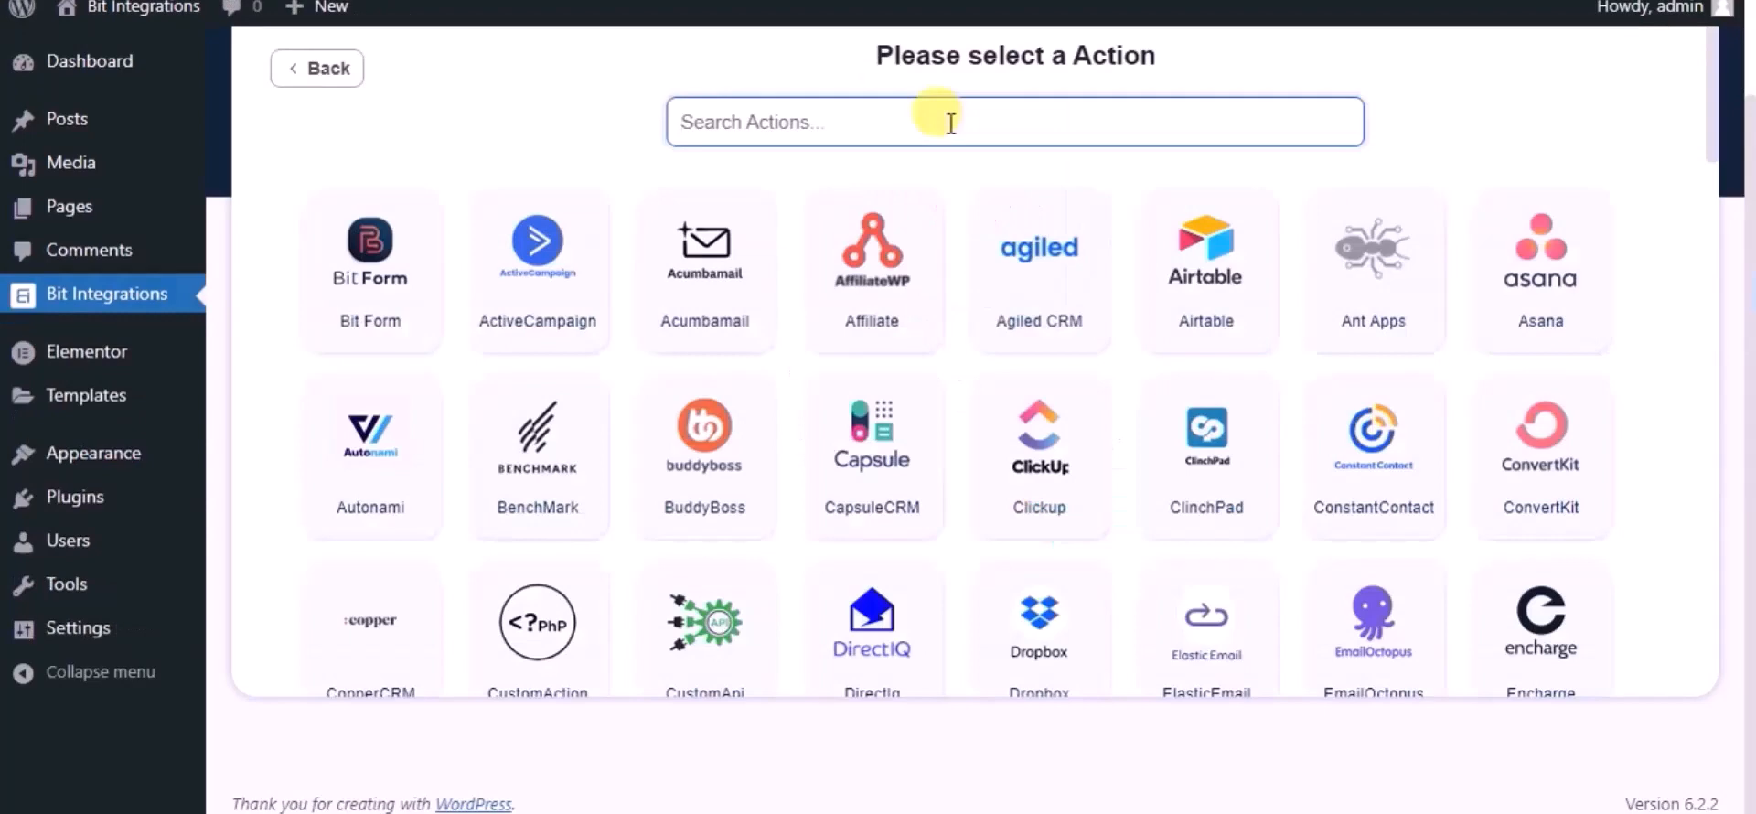
text(copp)
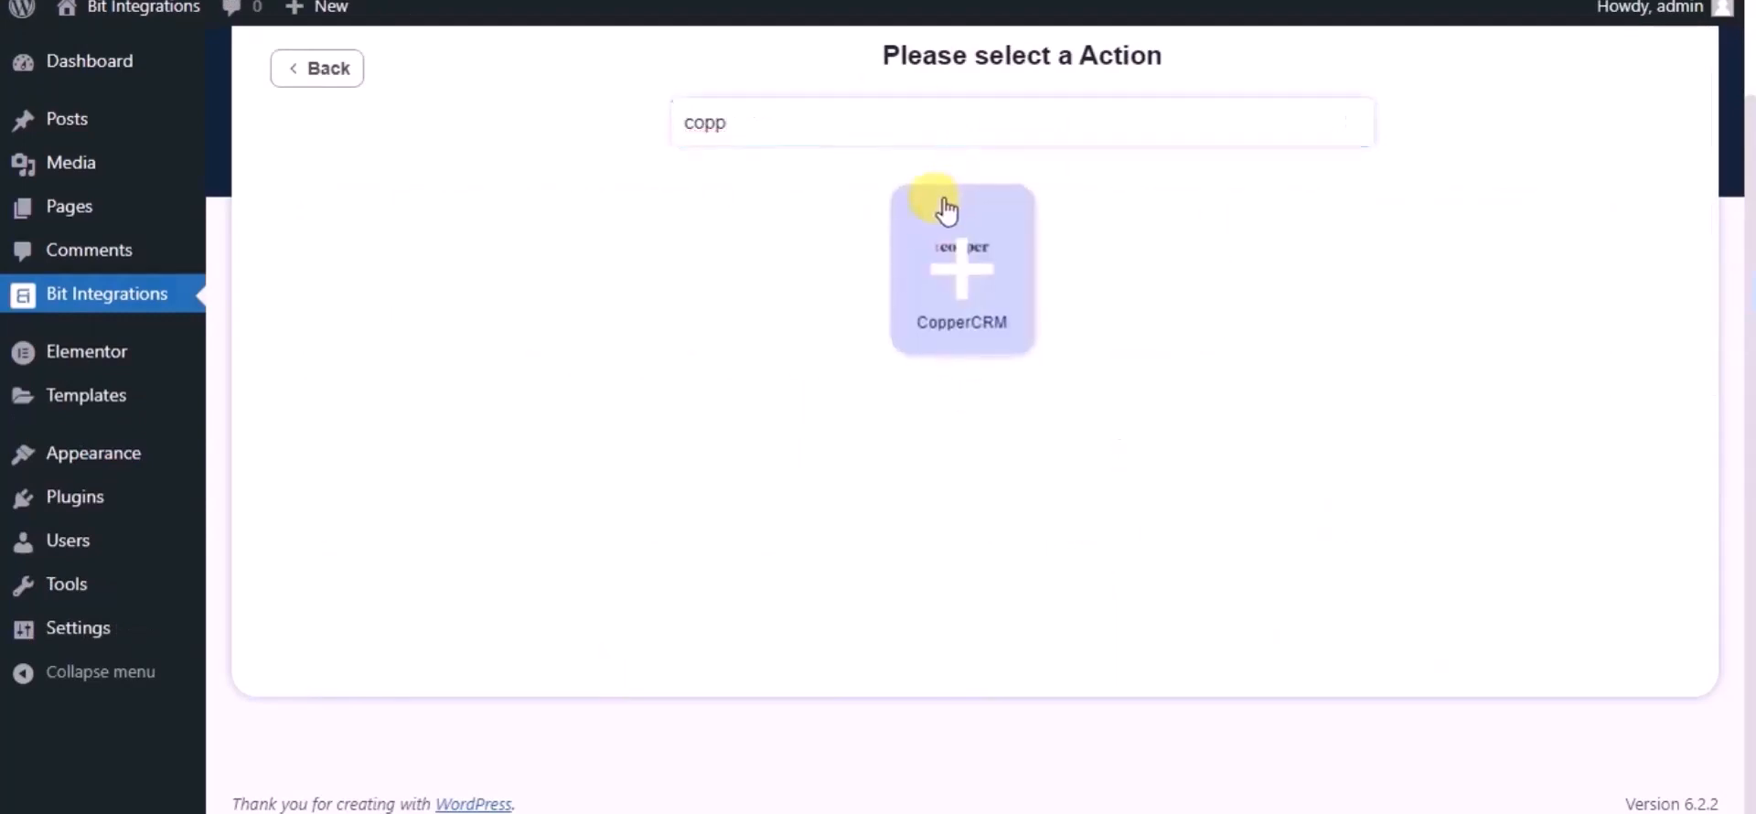
click(960, 269)
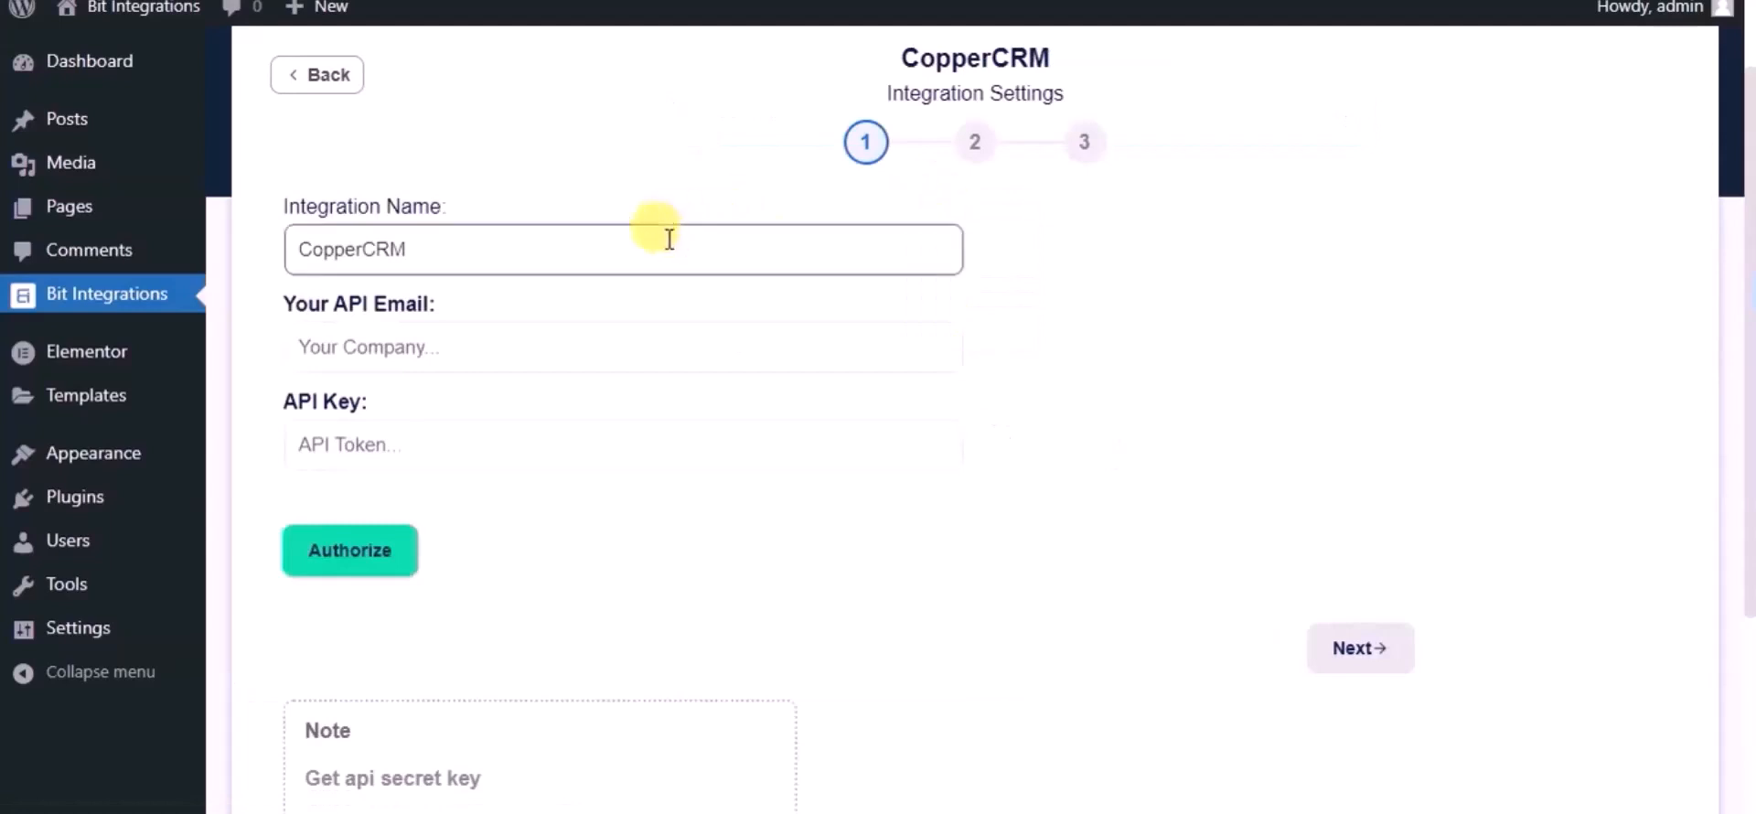
Step: Name the integration 'Bit Integrations' and move to the API Email field
text(Bit)
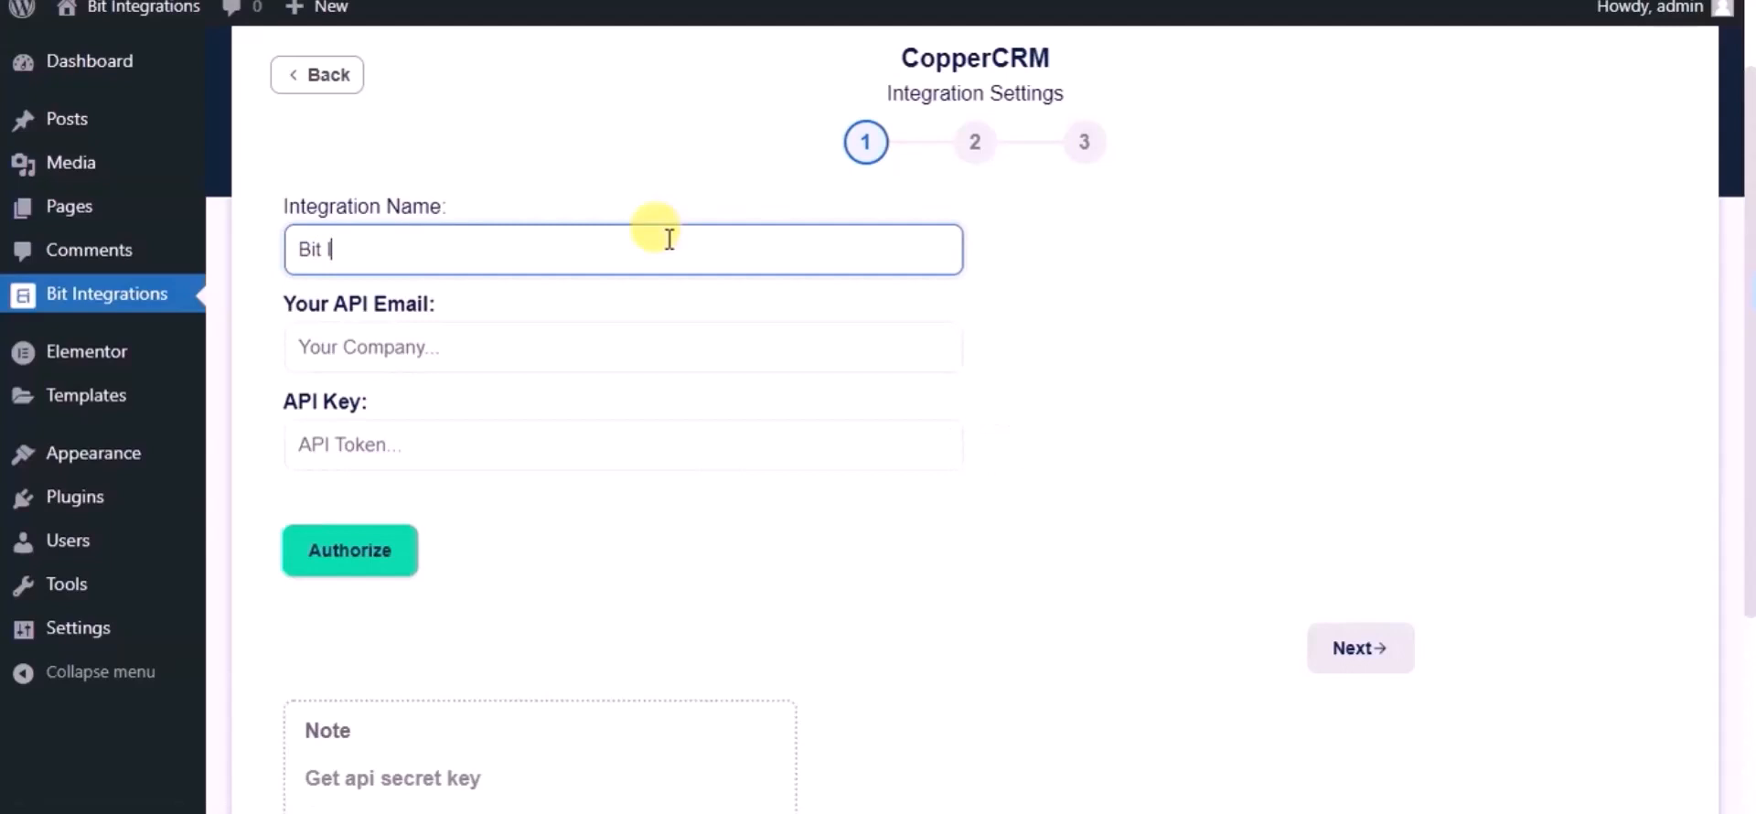
text(Inte)
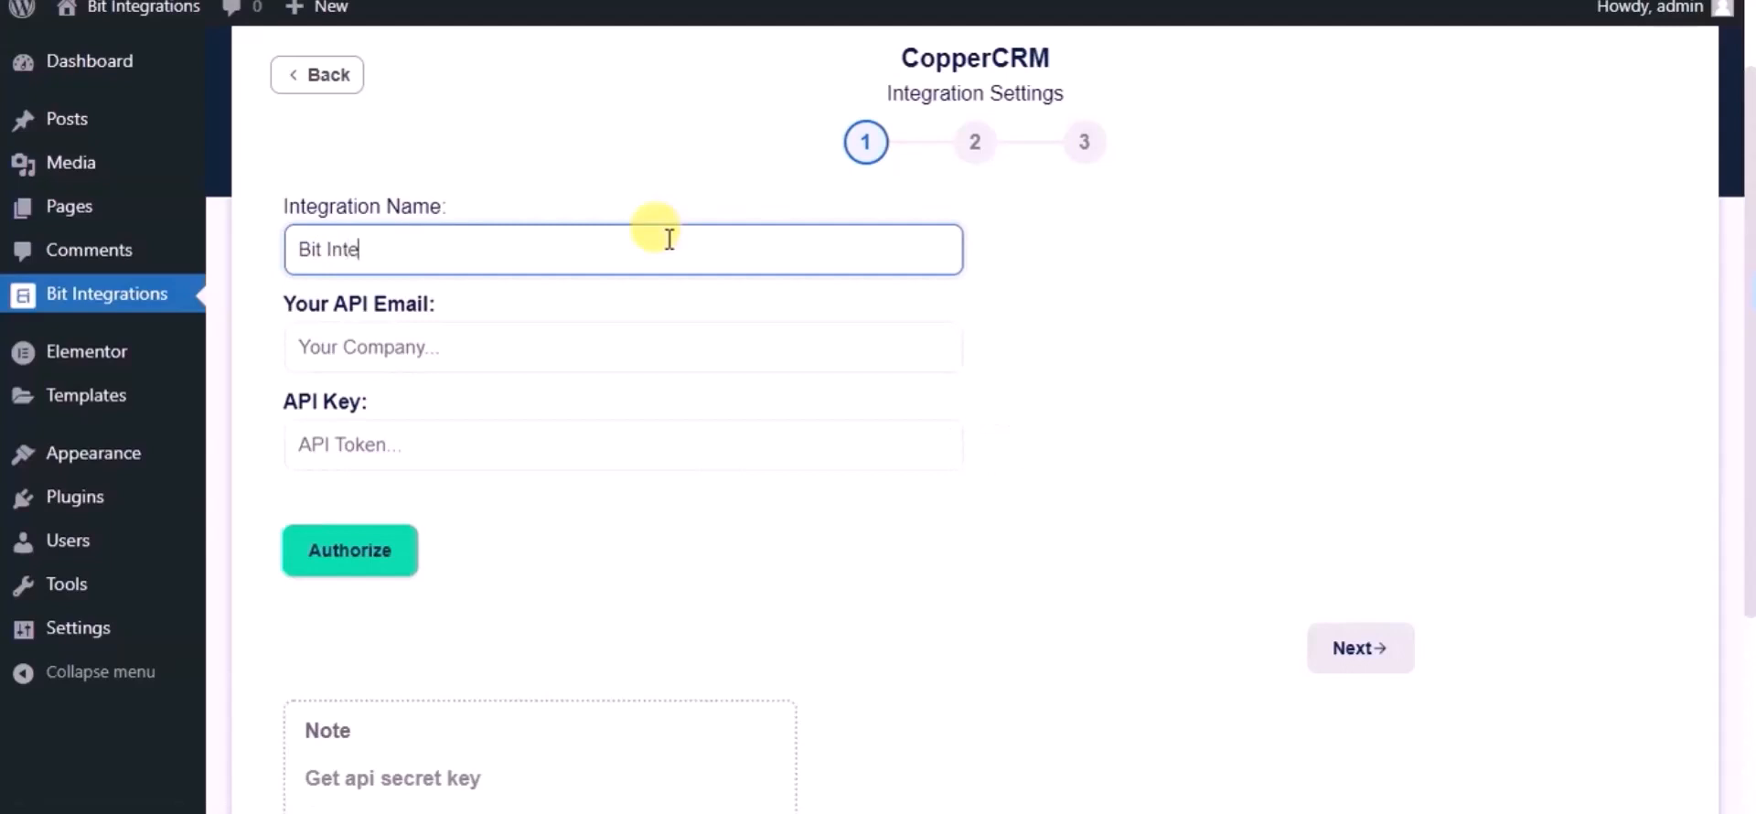
text(grations)
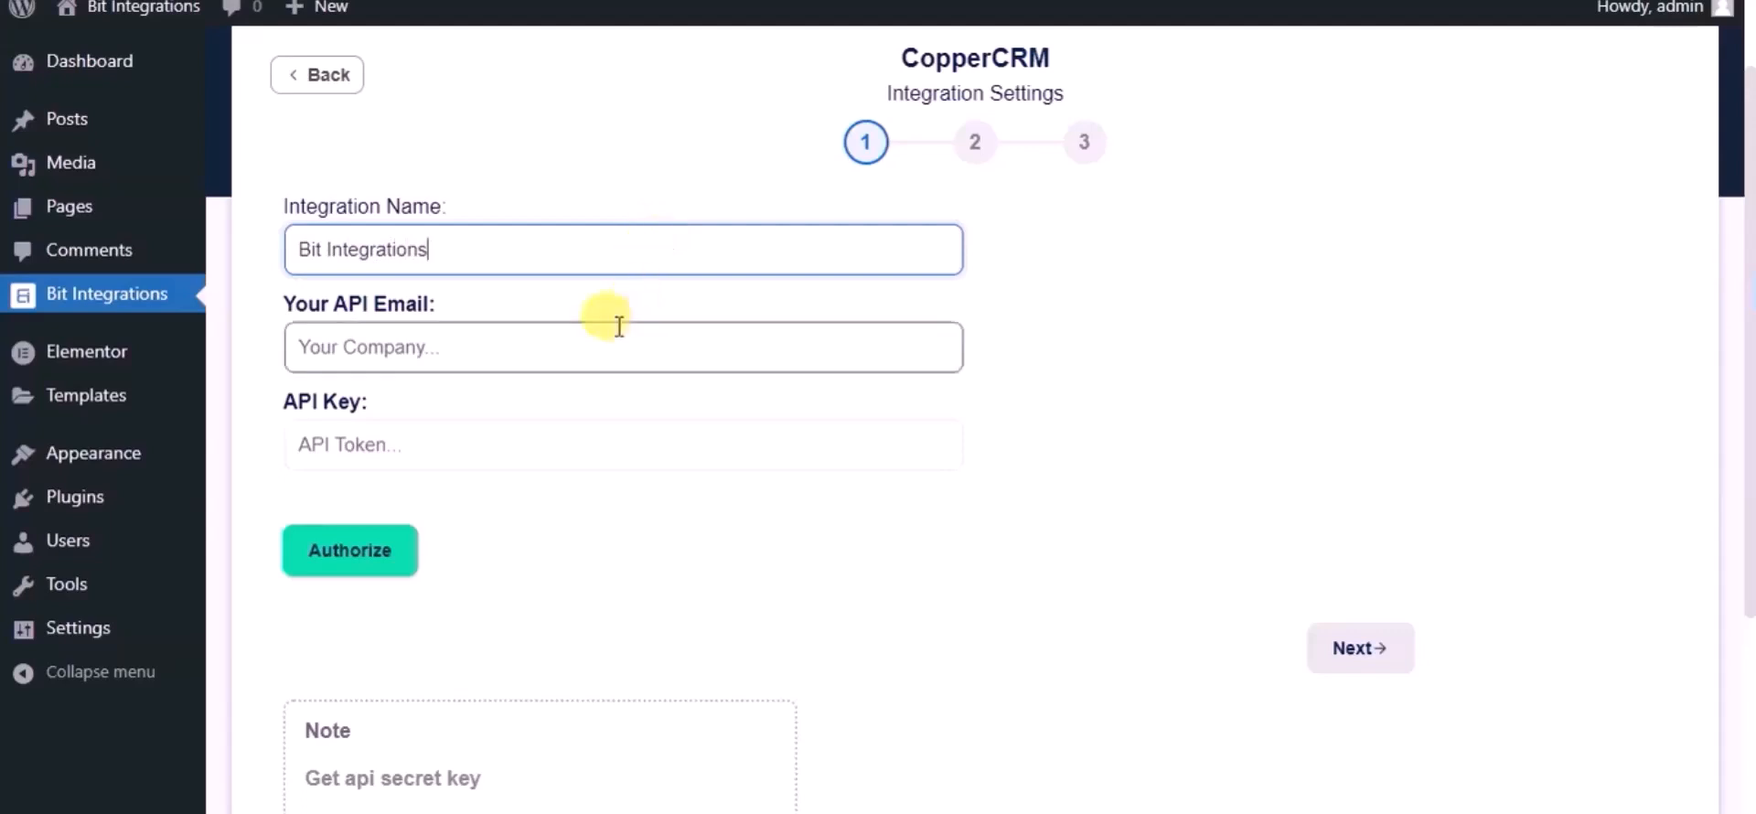
click(622, 346)
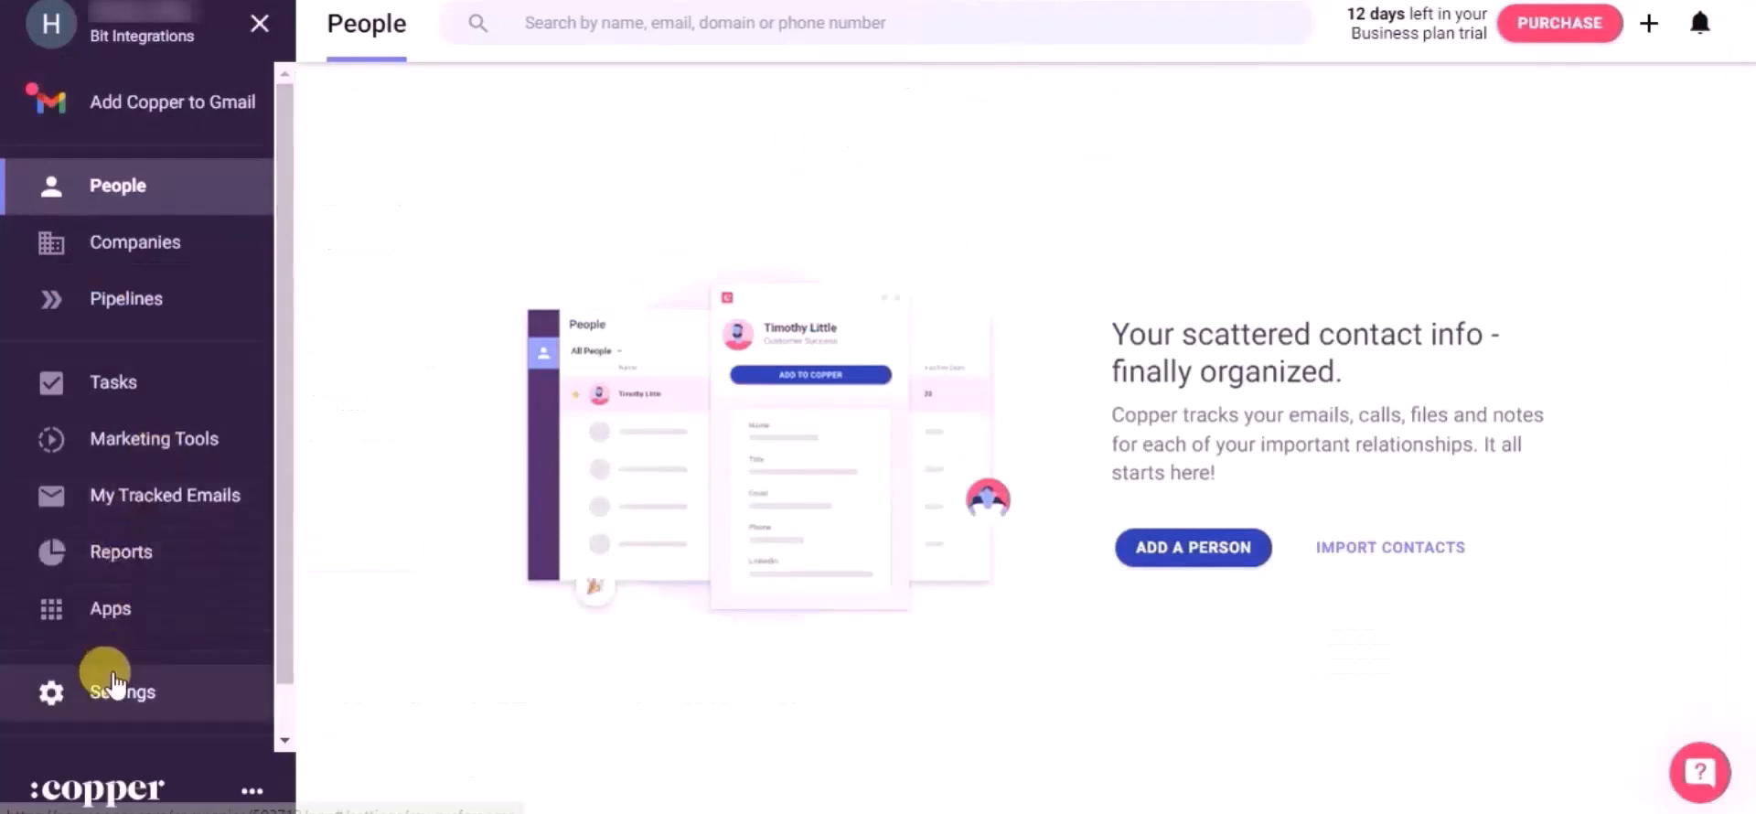
Step: In Copper settings, generate a new API key and select it for copying
click(121, 691)
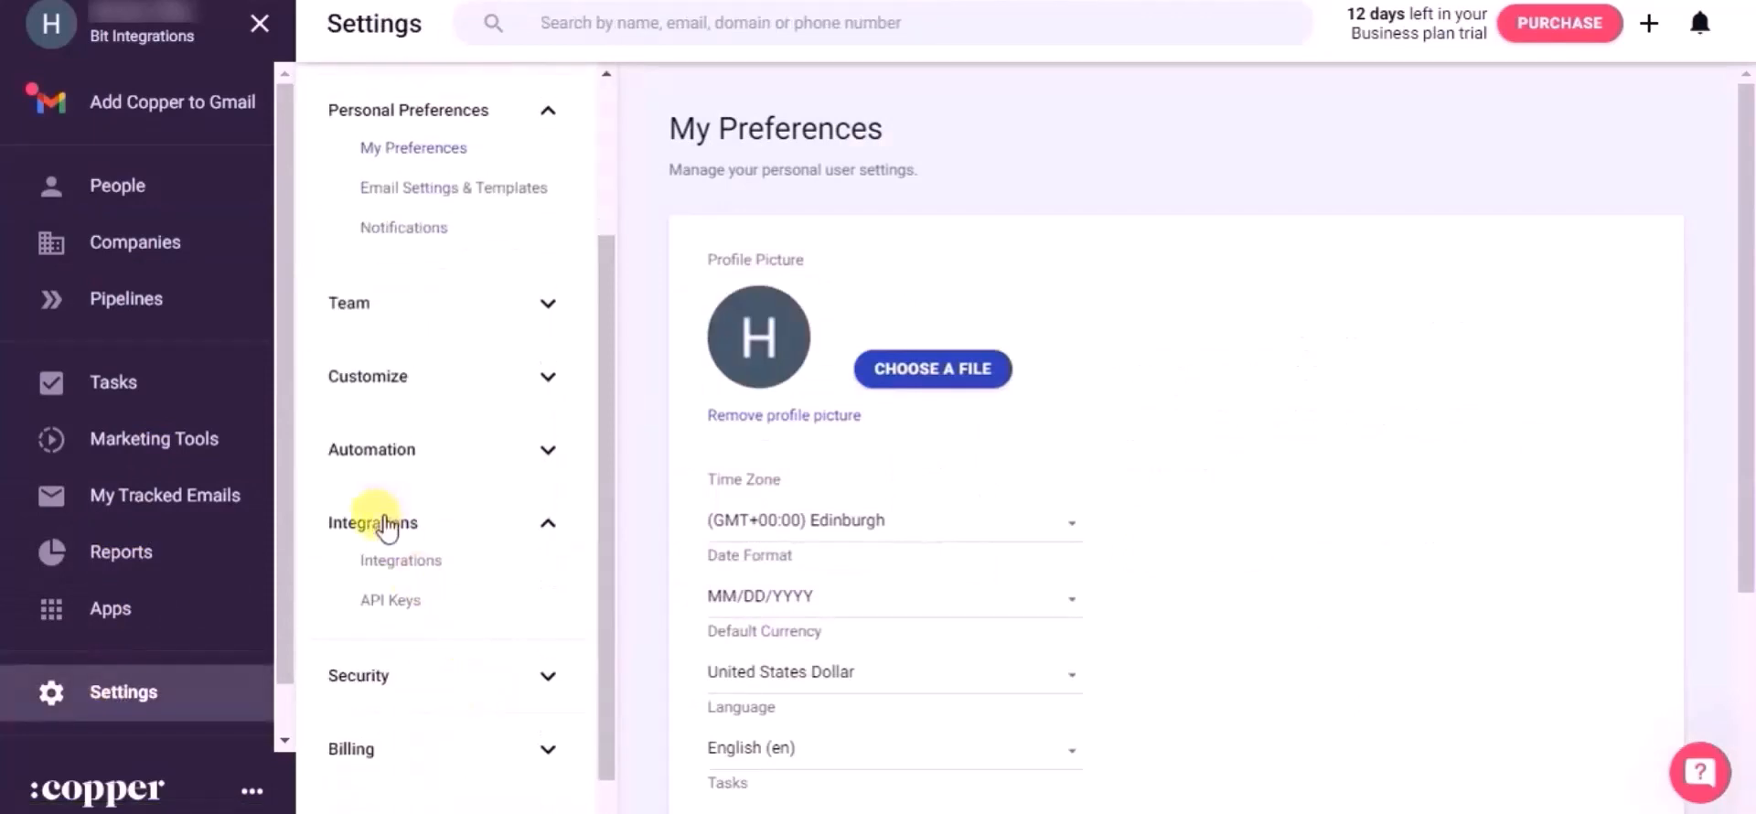
click(389, 598)
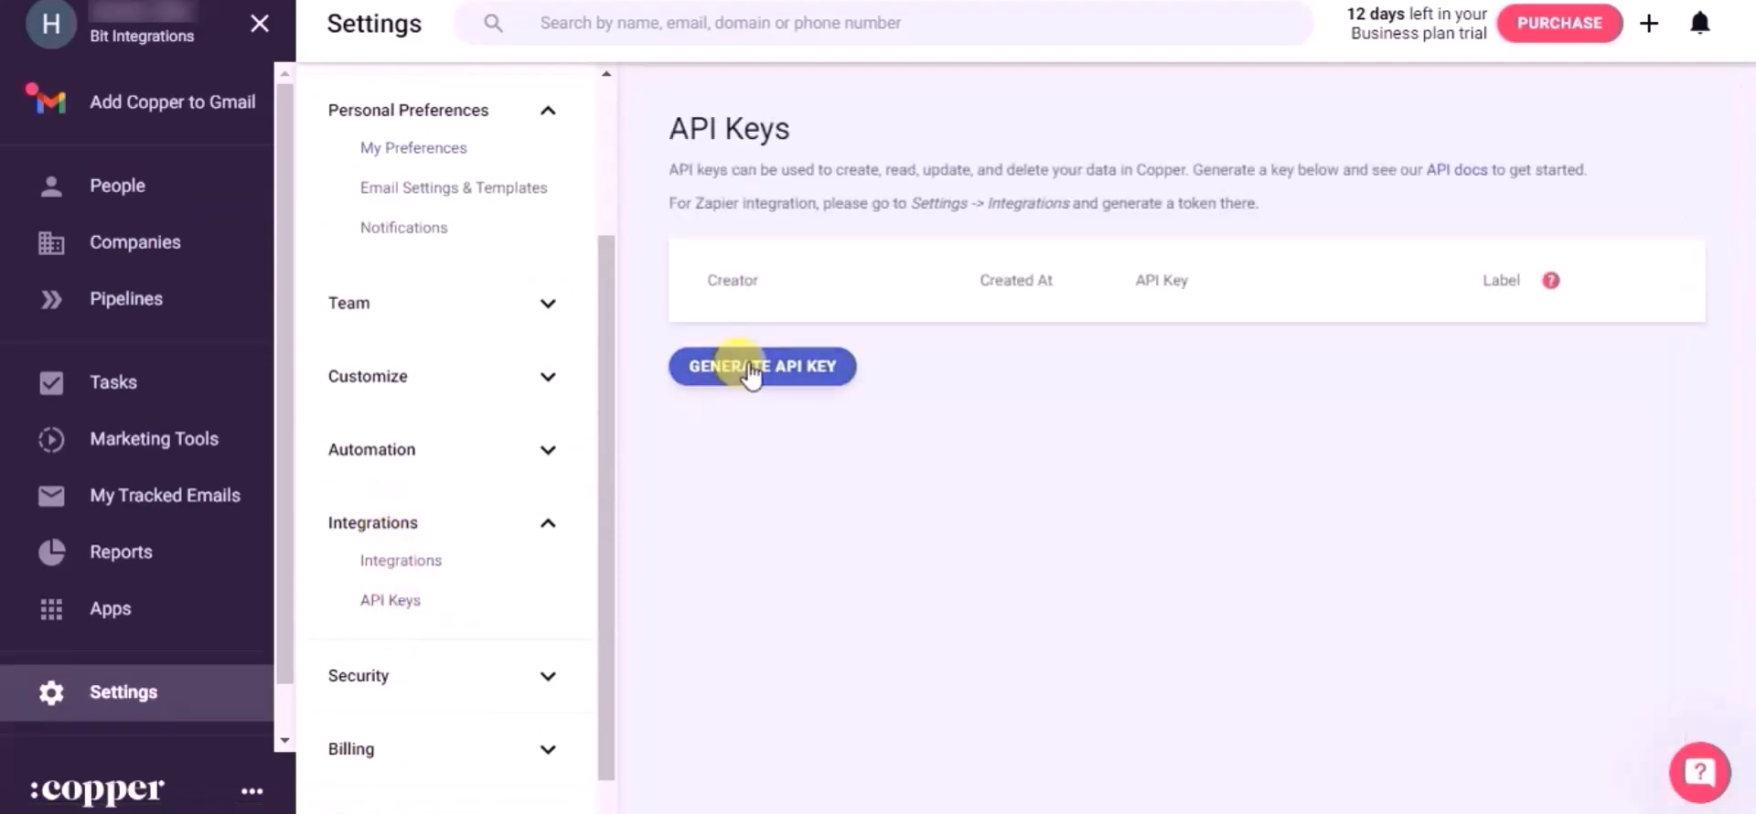
click(760, 365)
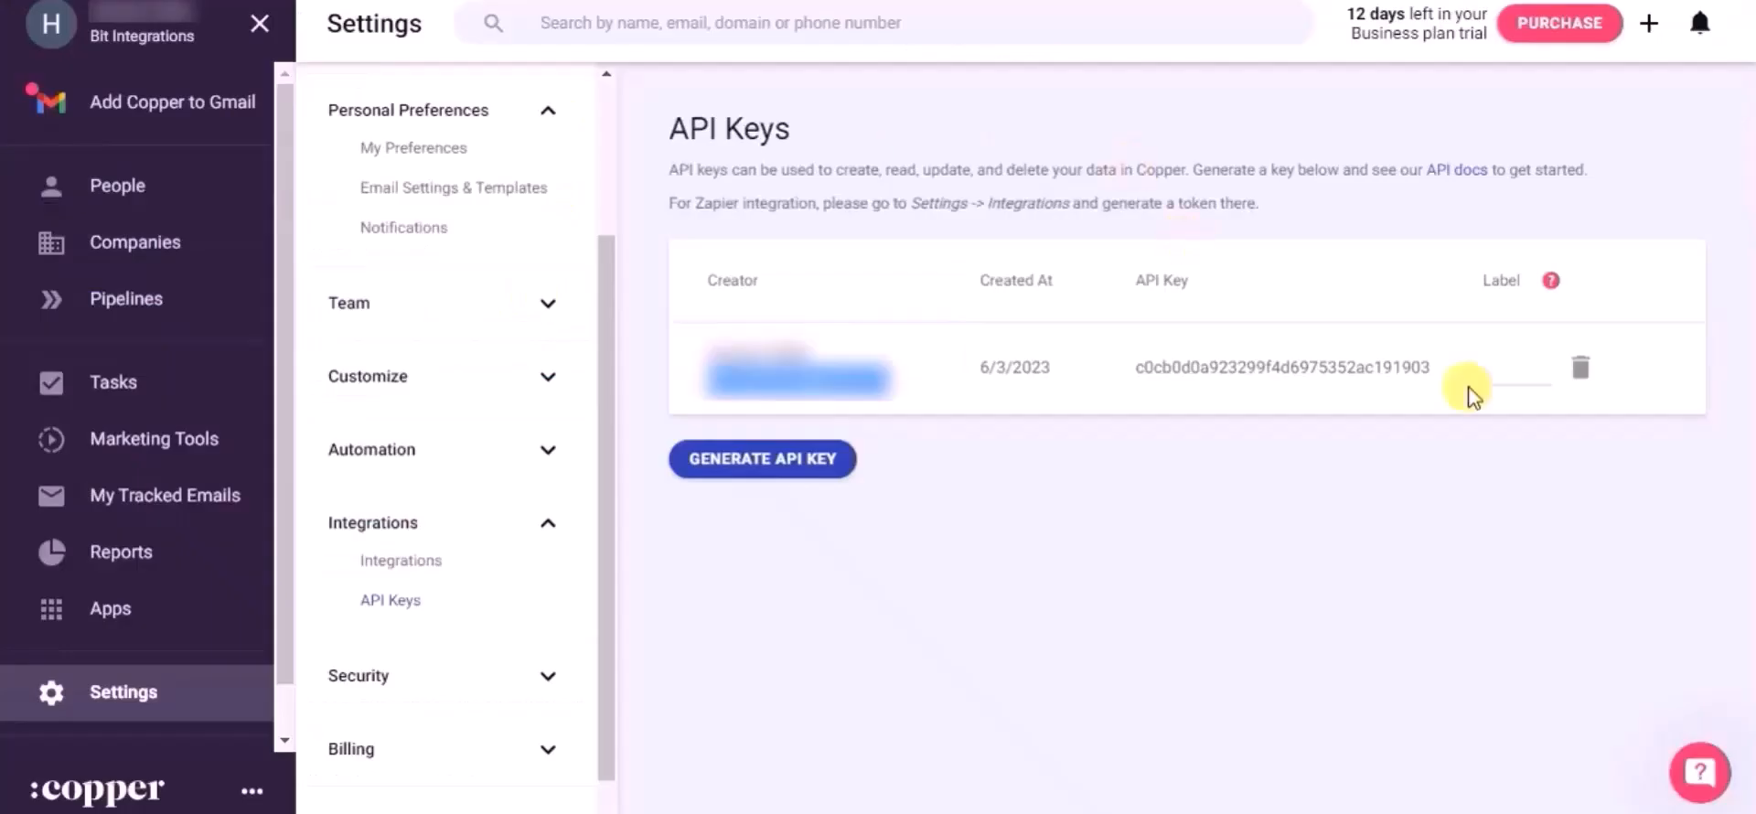
drag(1467, 368, 1139, 368)
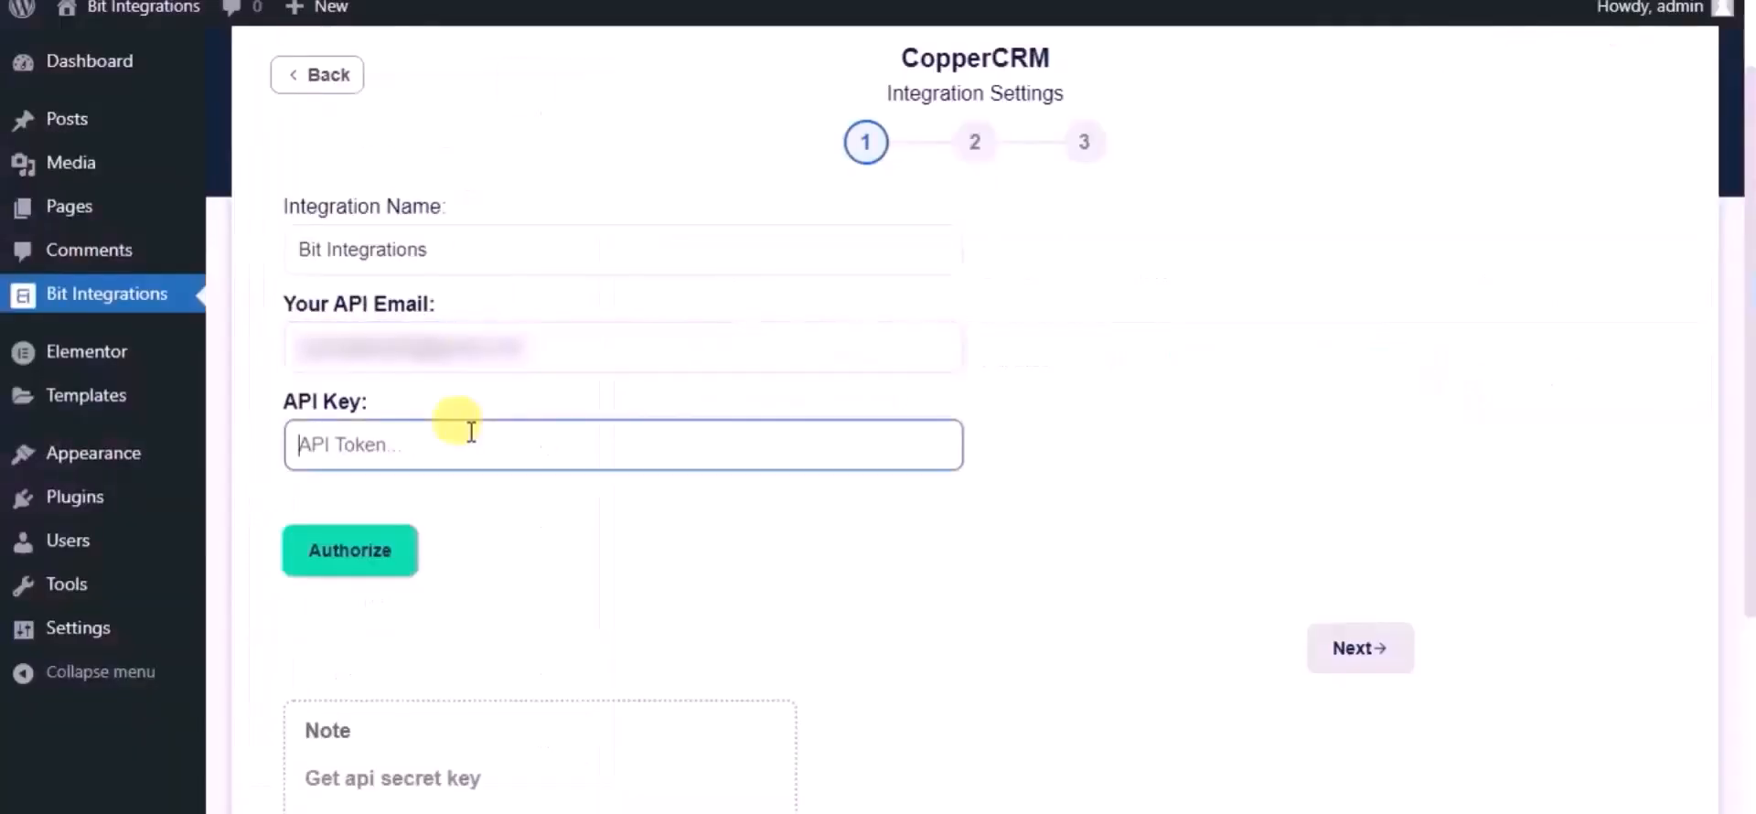
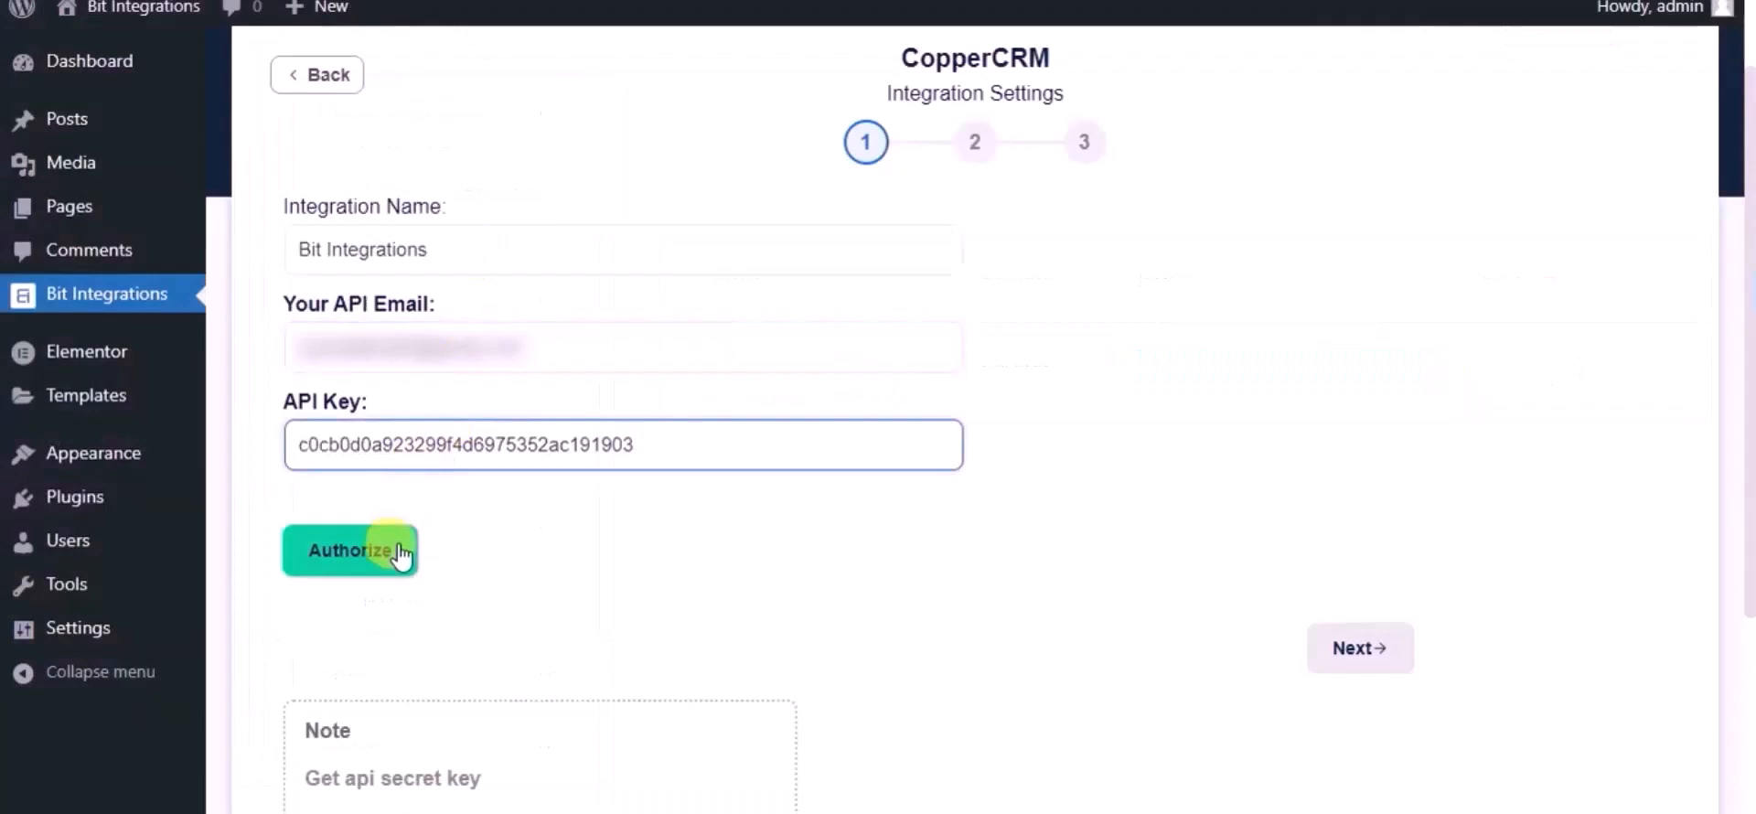
Step: Enter the copied API key, authorize the Copper connection and continue to action setup
click(350, 550)
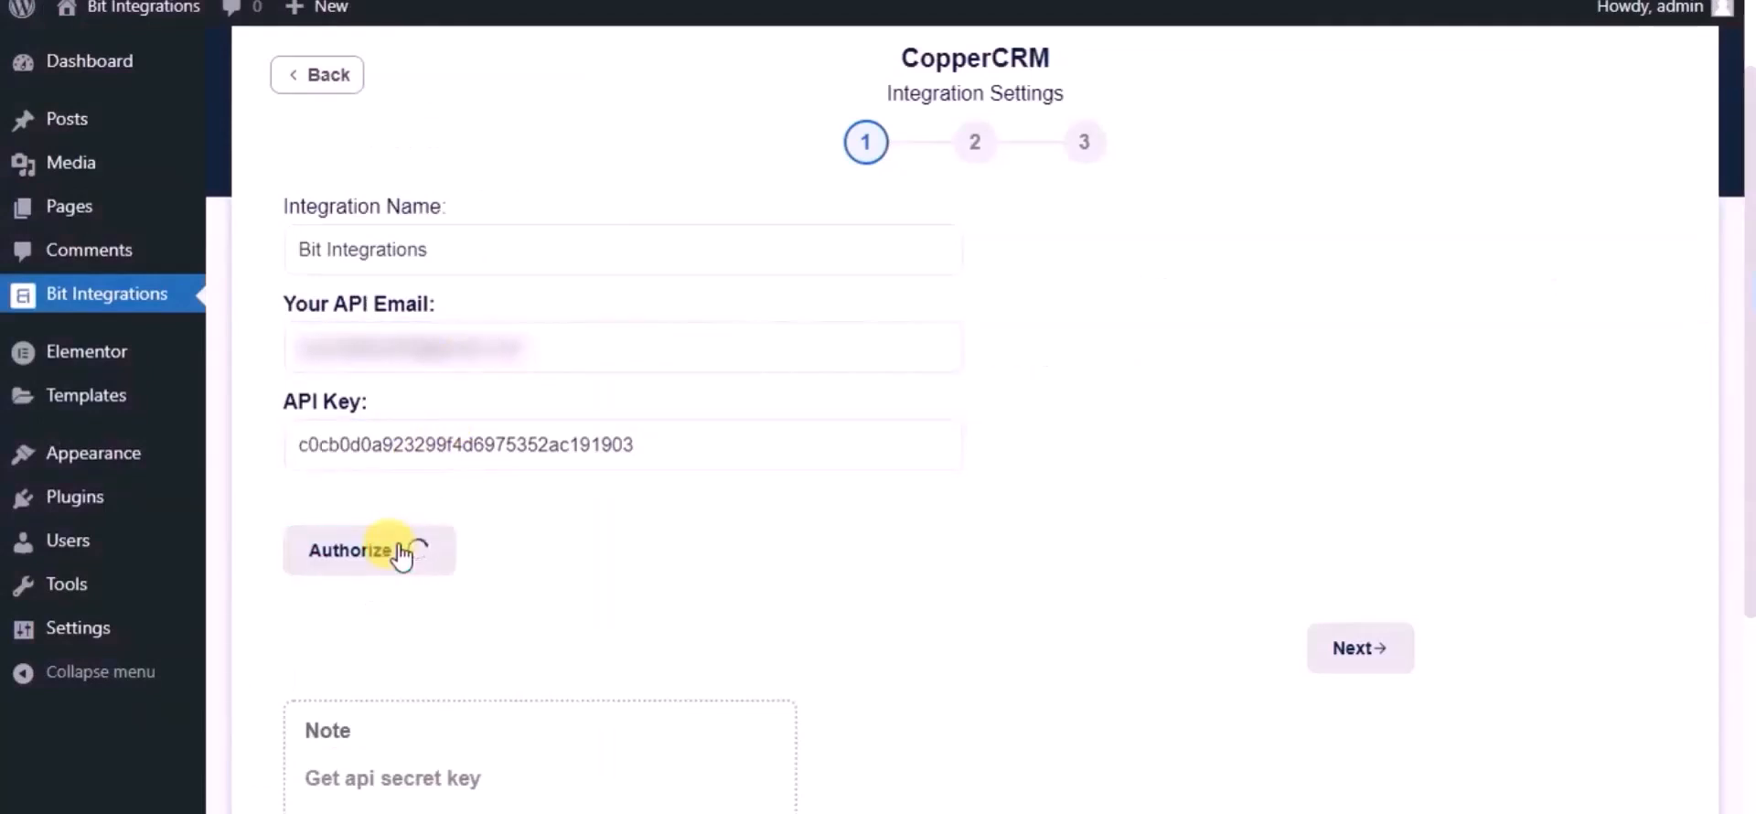
click(368, 551)
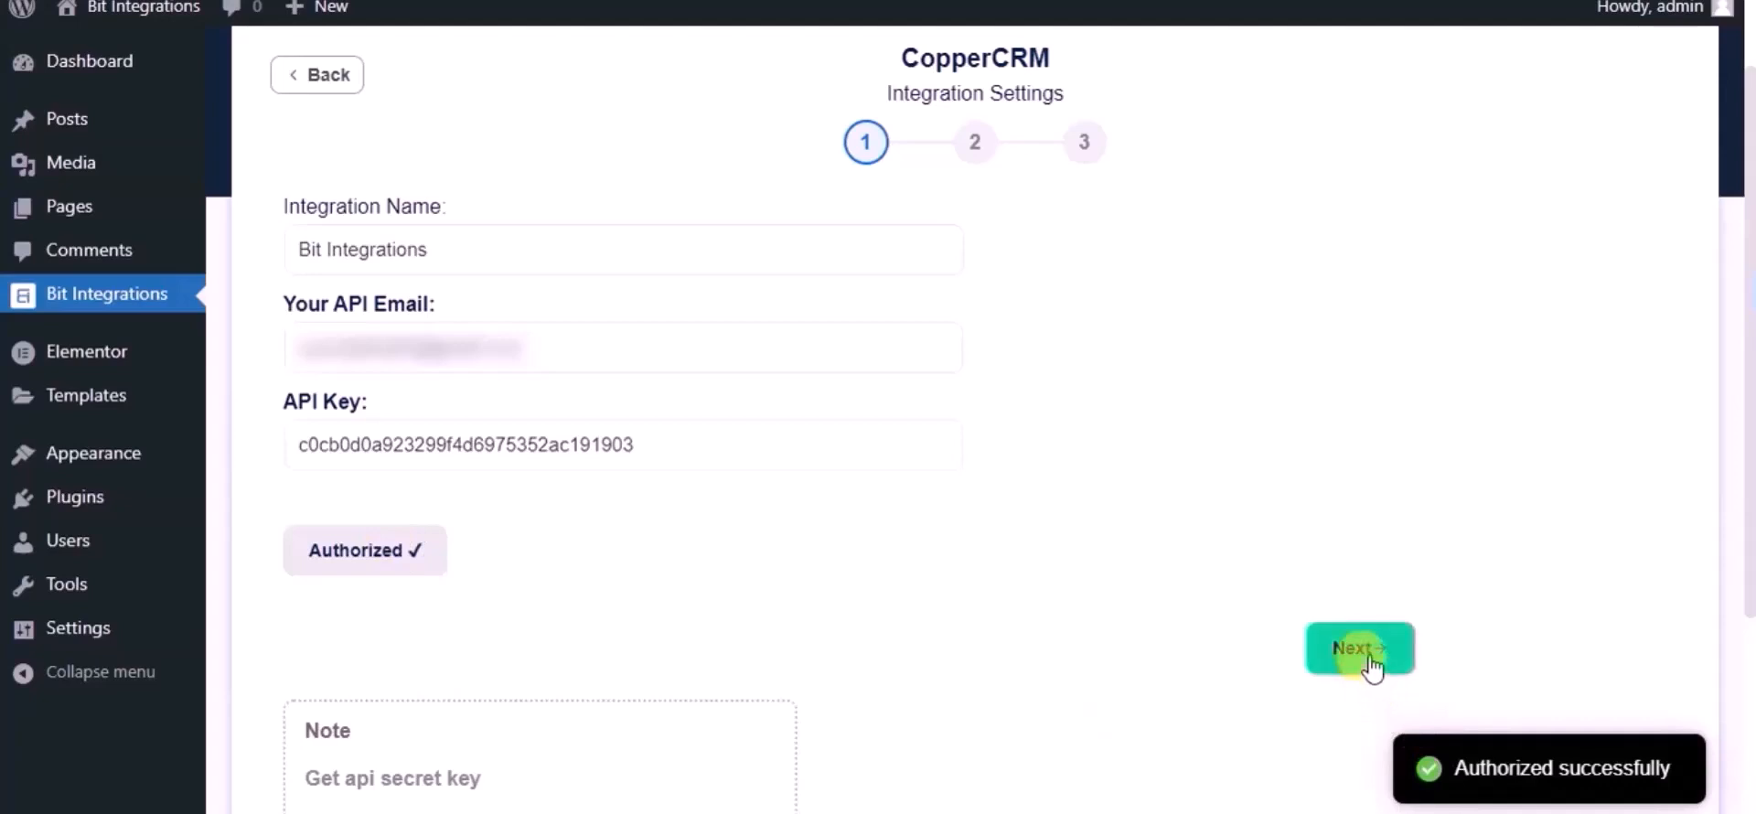
click(1359, 647)
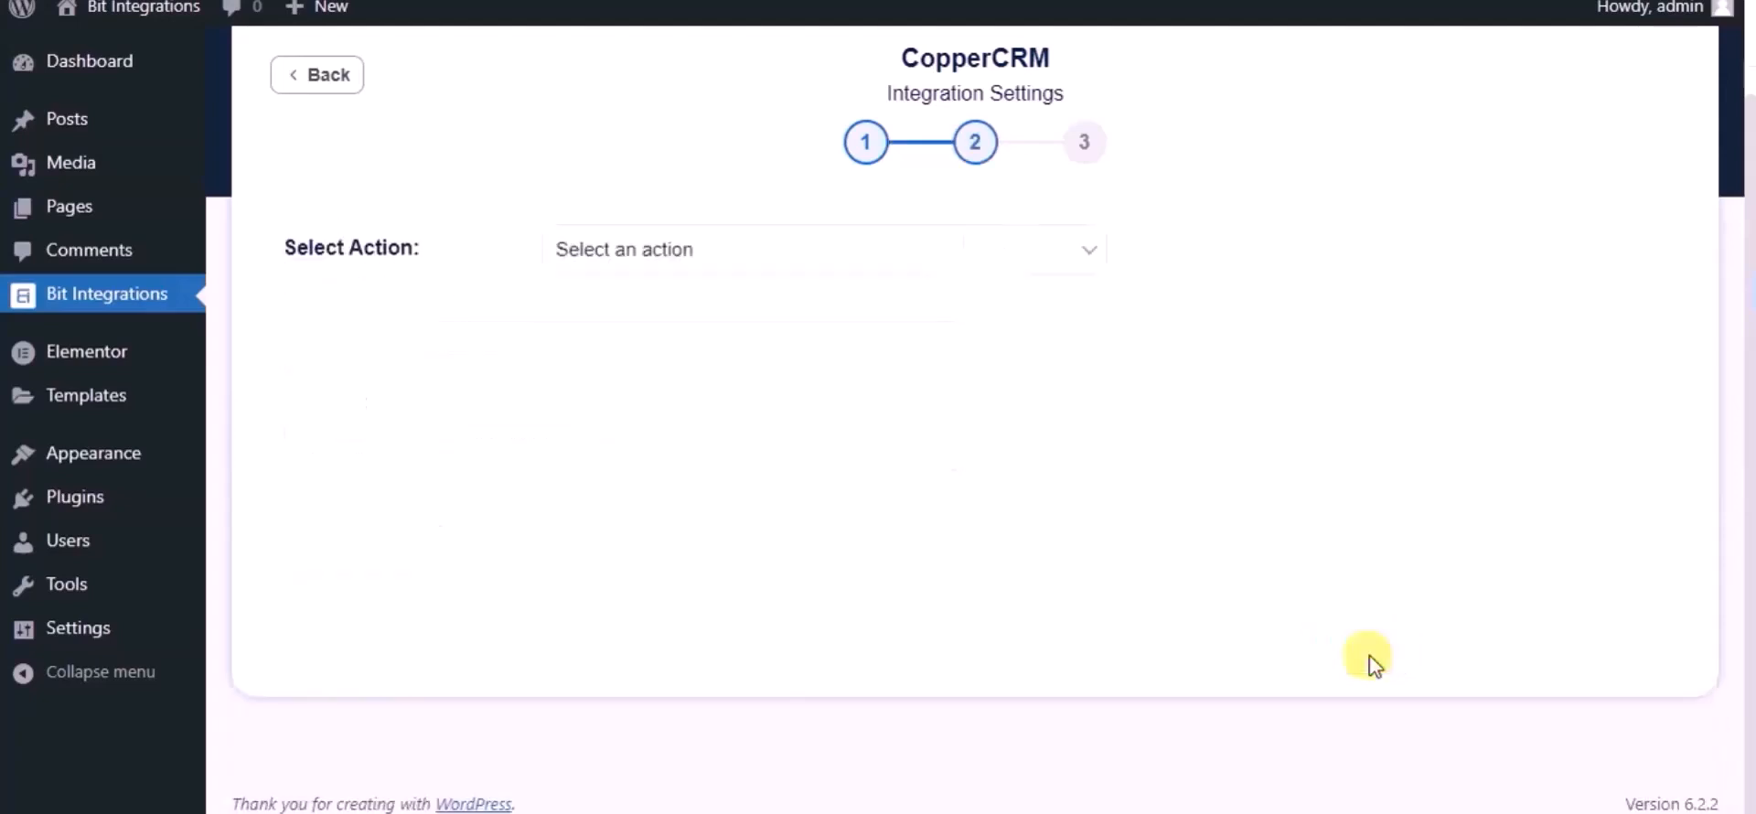
Step: Choose Create Person as the Copper action and map Name and Email→Email
click(823, 249)
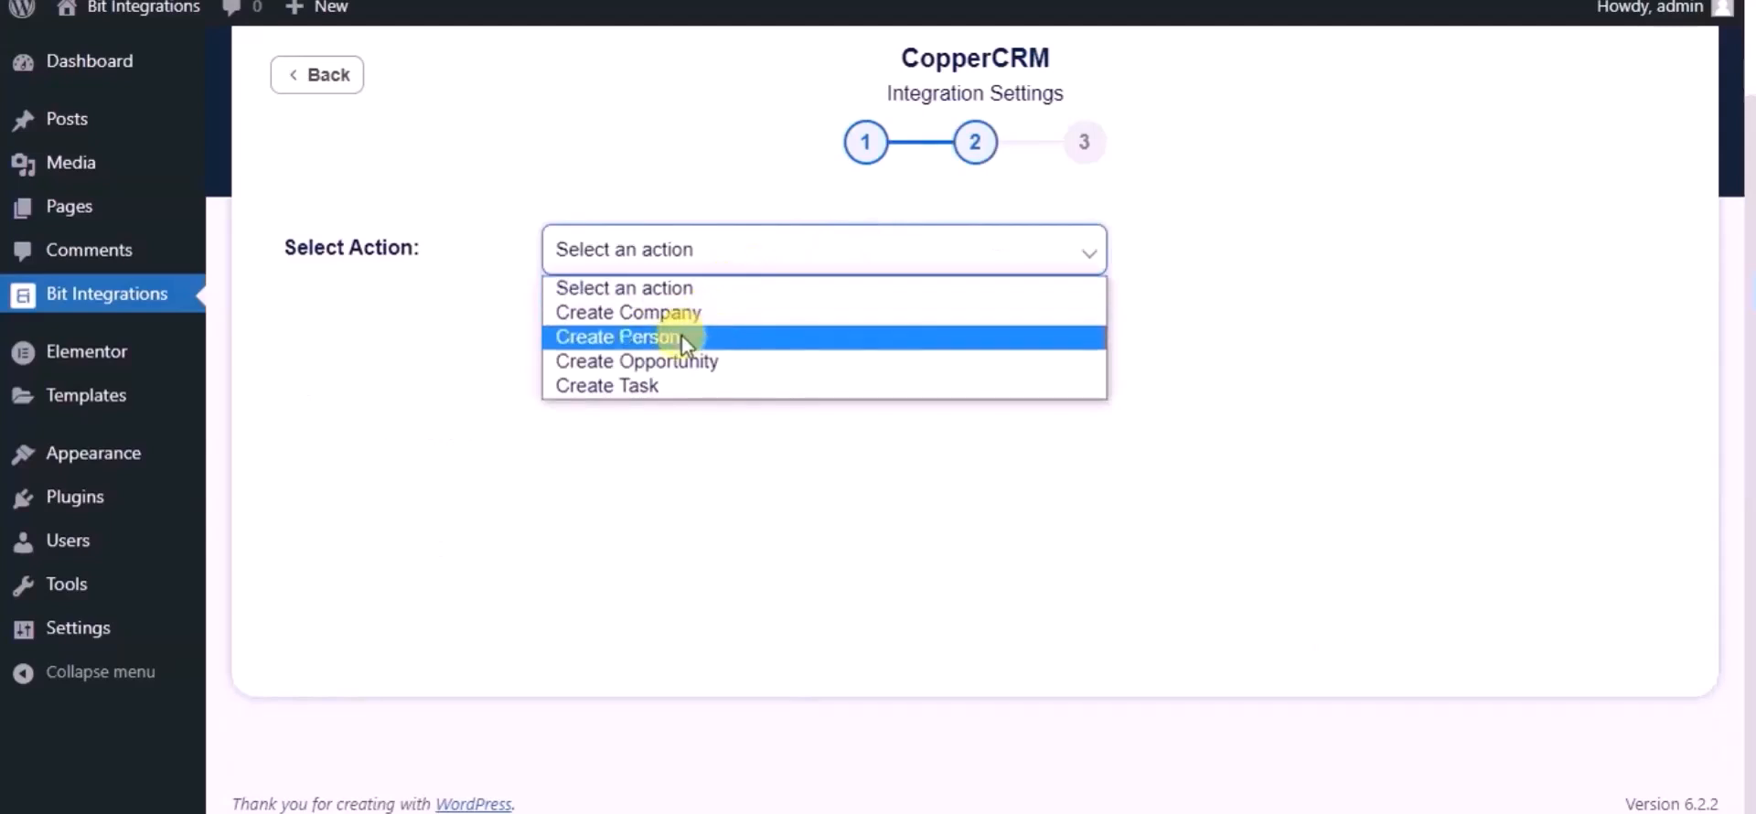
click(616, 337)
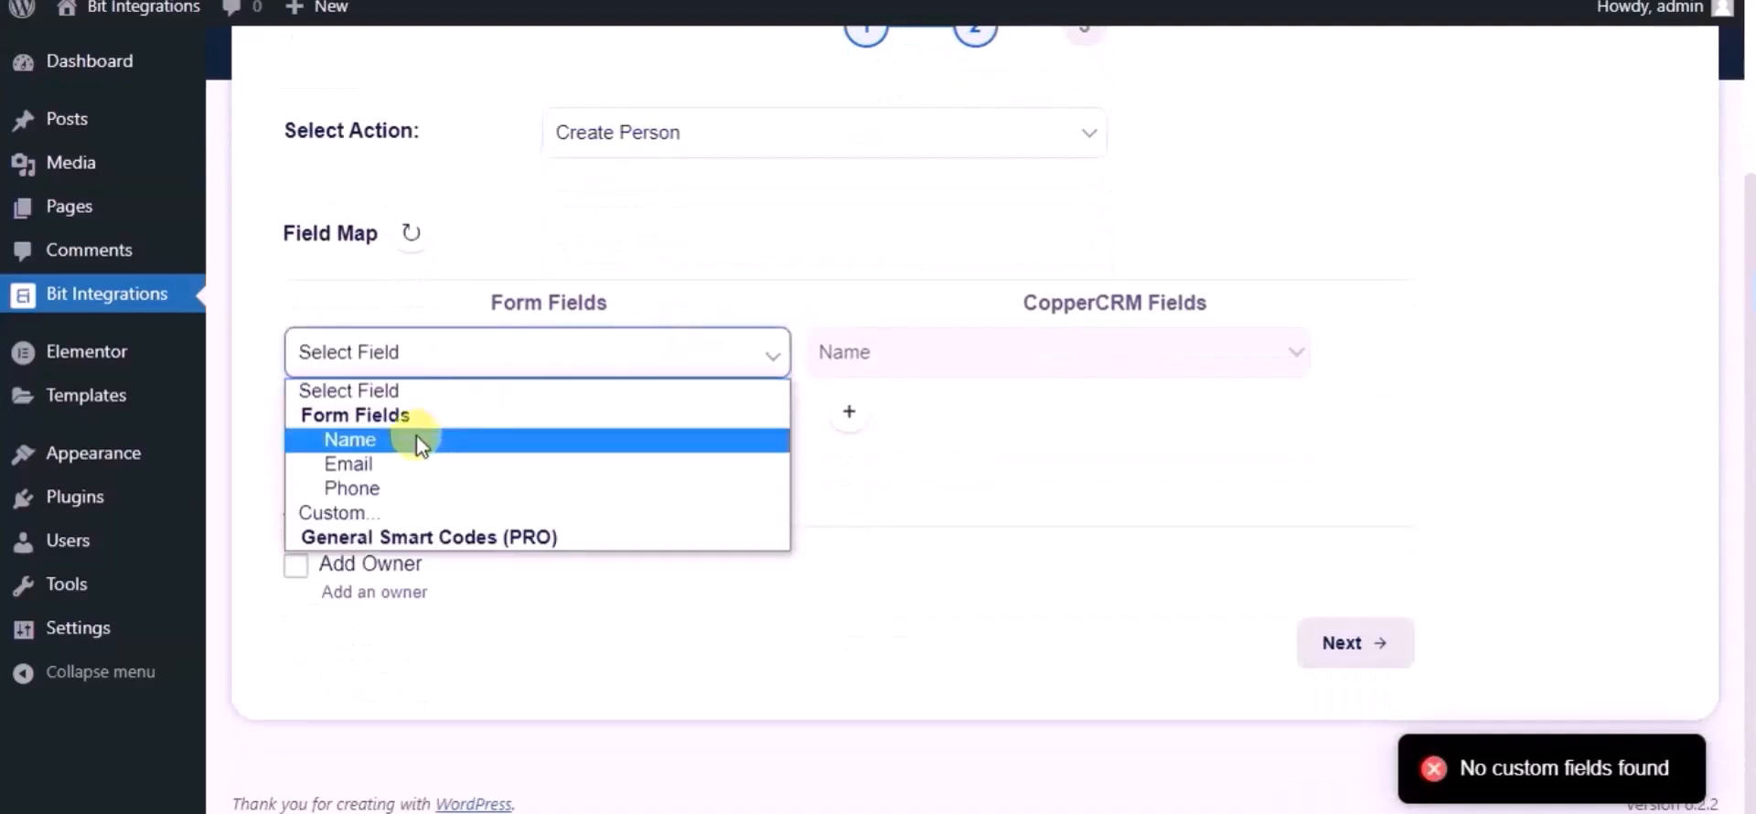
click(351, 439)
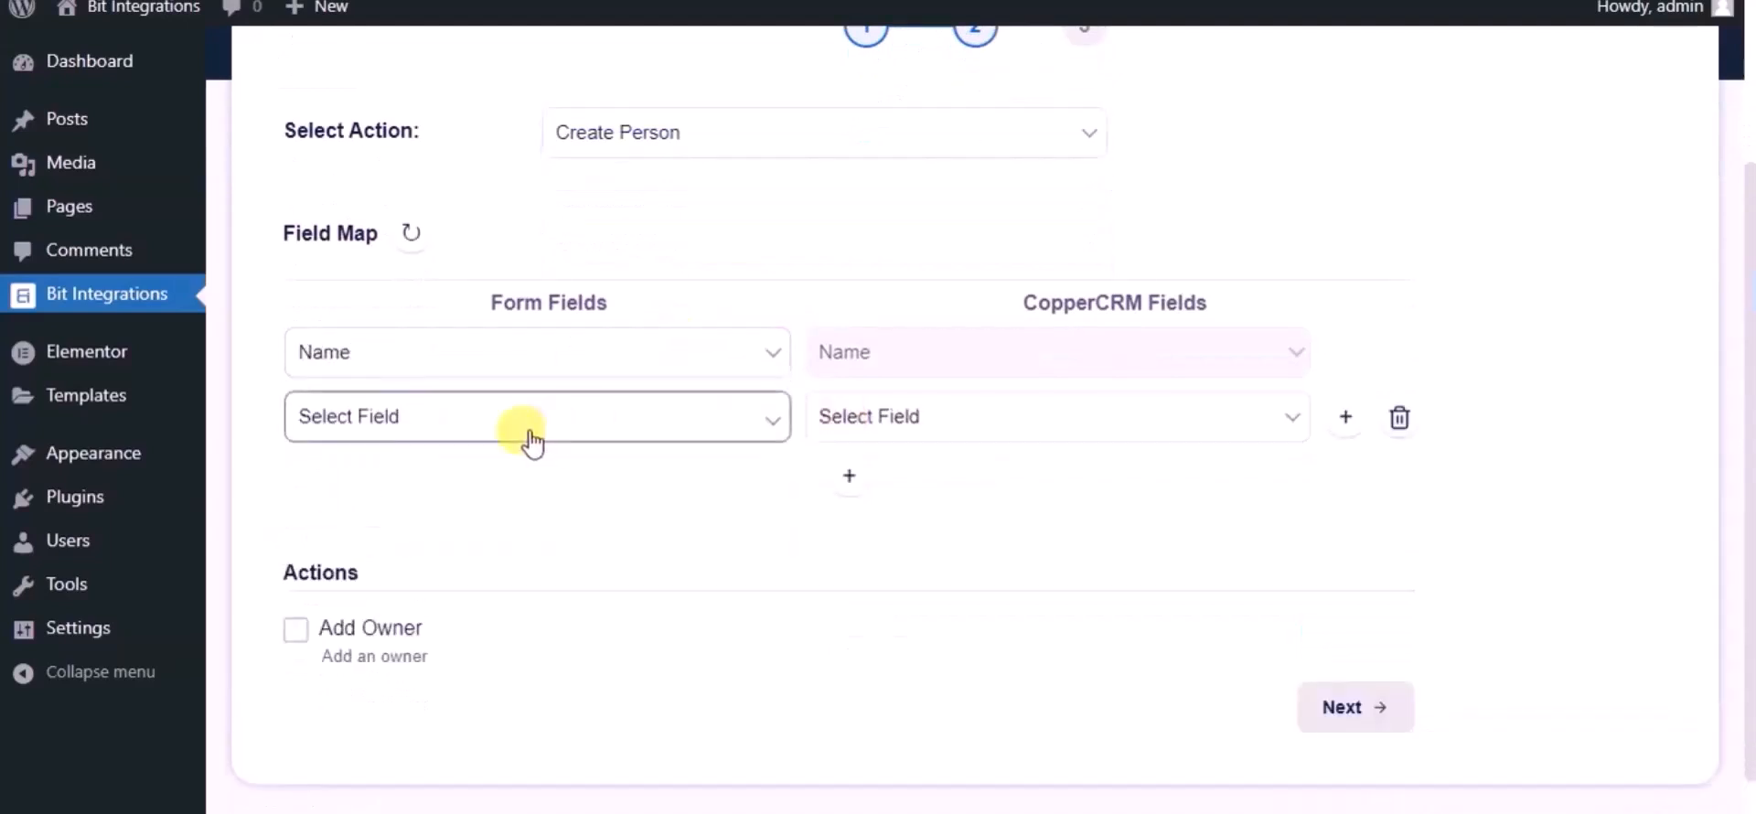
click(536, 415)
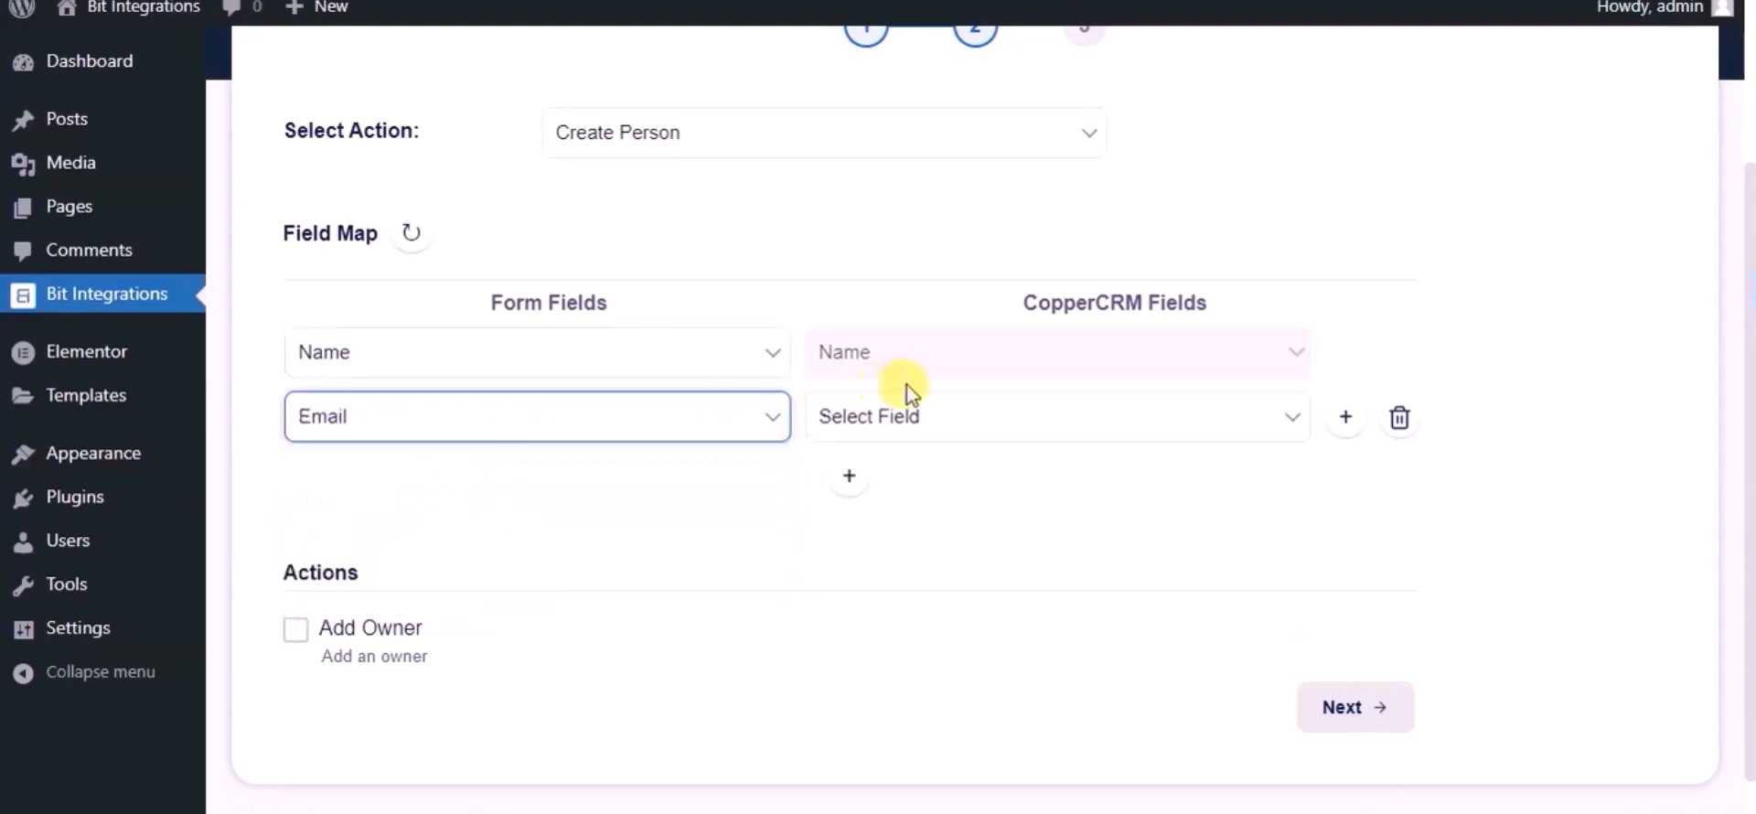
click(1053, 415)
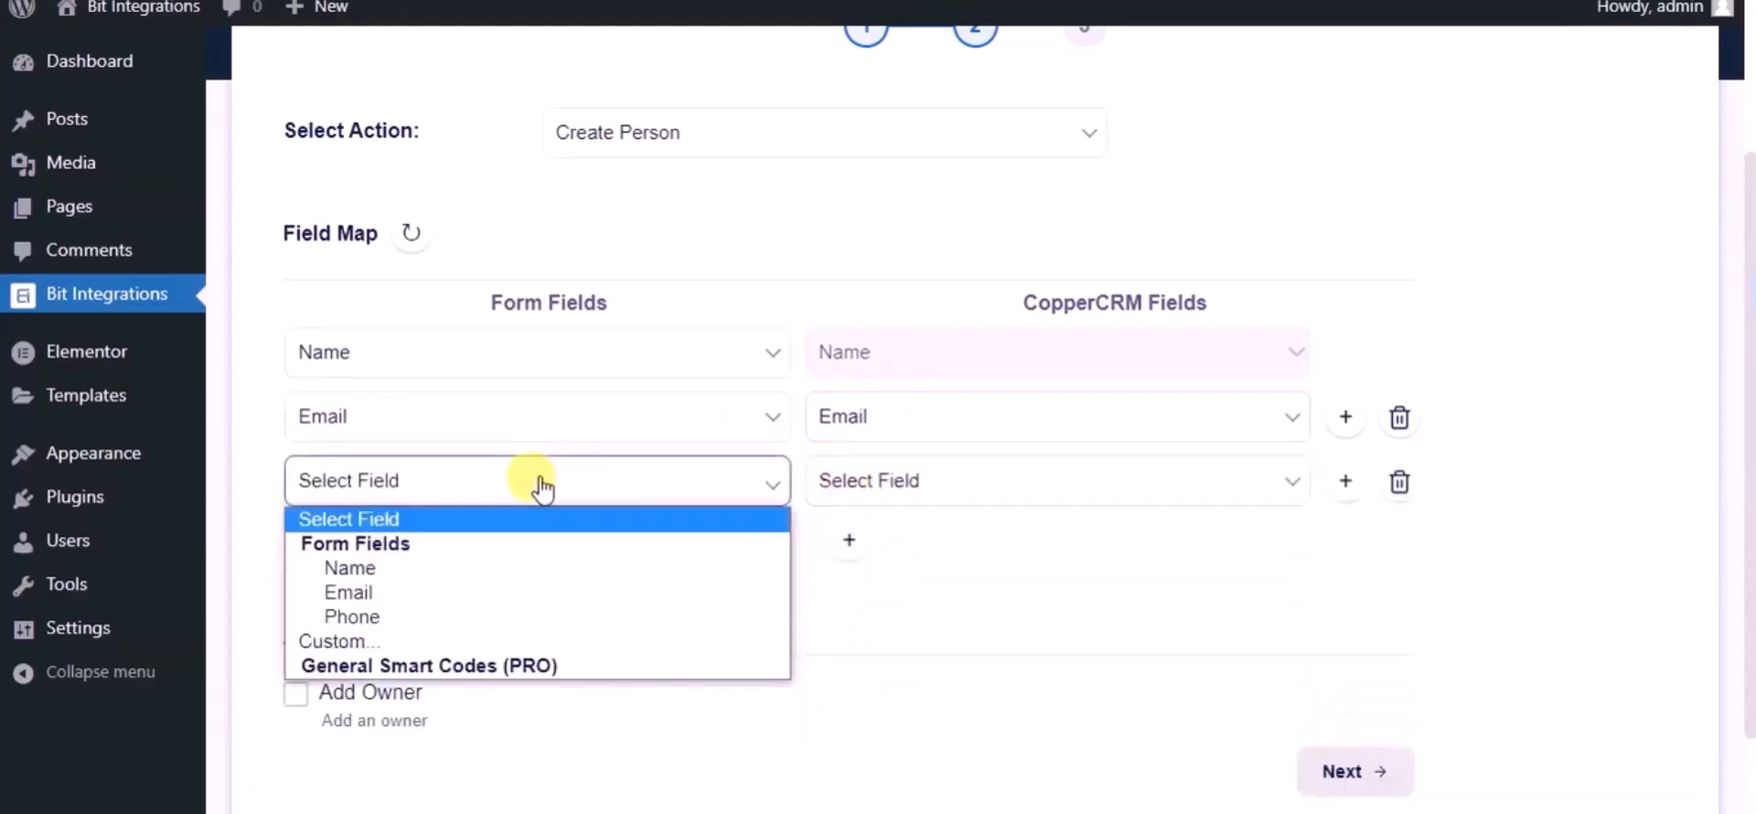
Step: Add a third field-map row mapping Phone to CopperCRM's Phone field
click(351, 616)
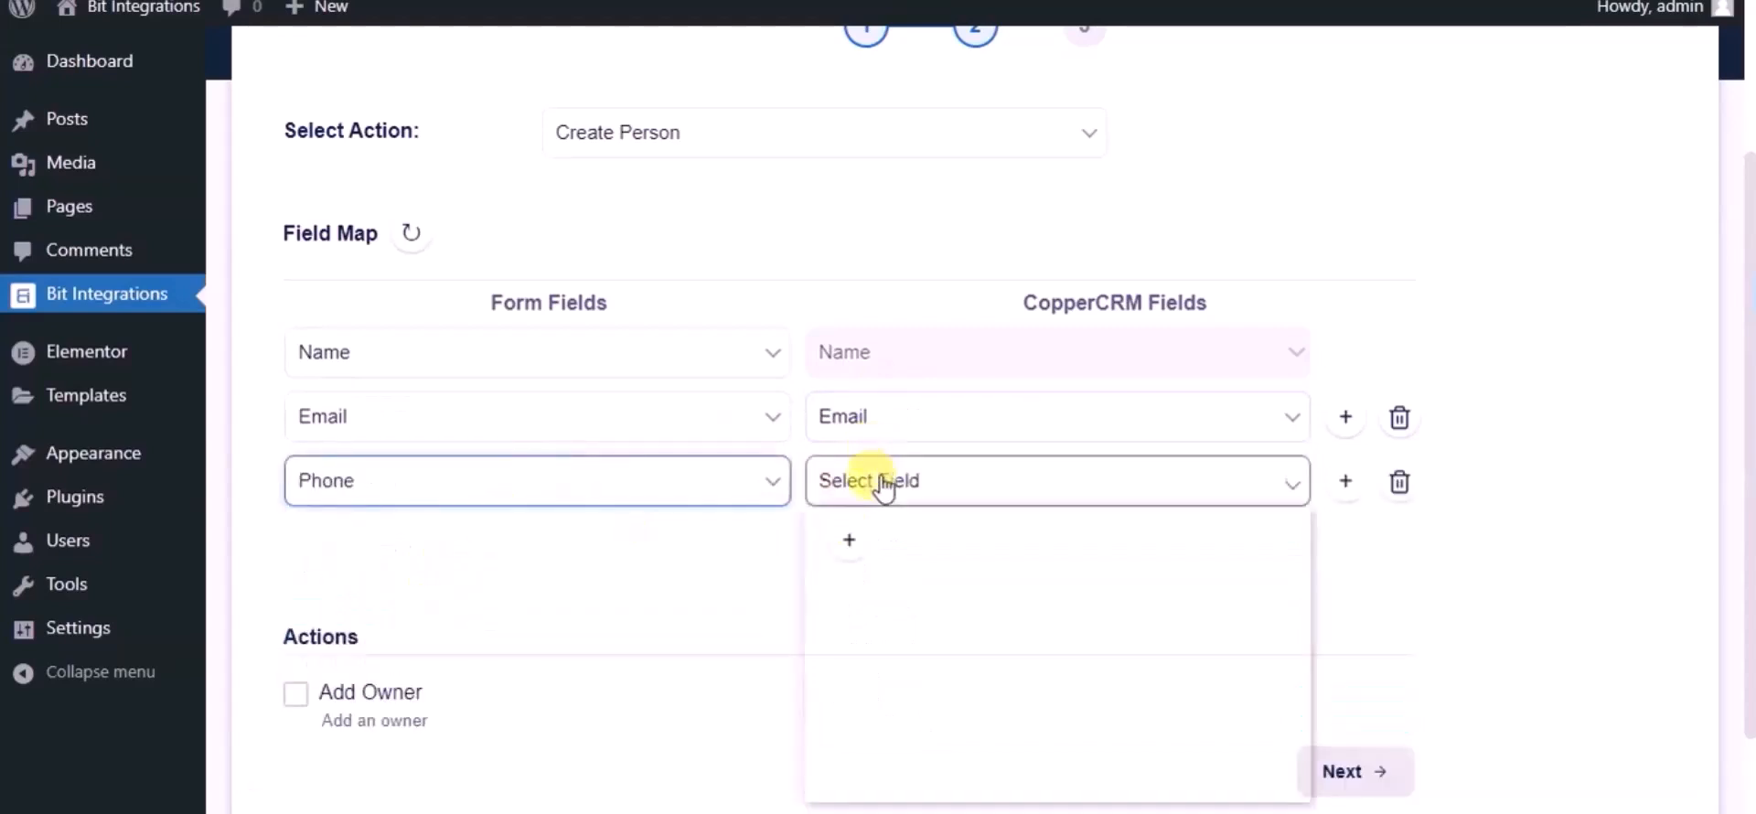
click(1053, 481)
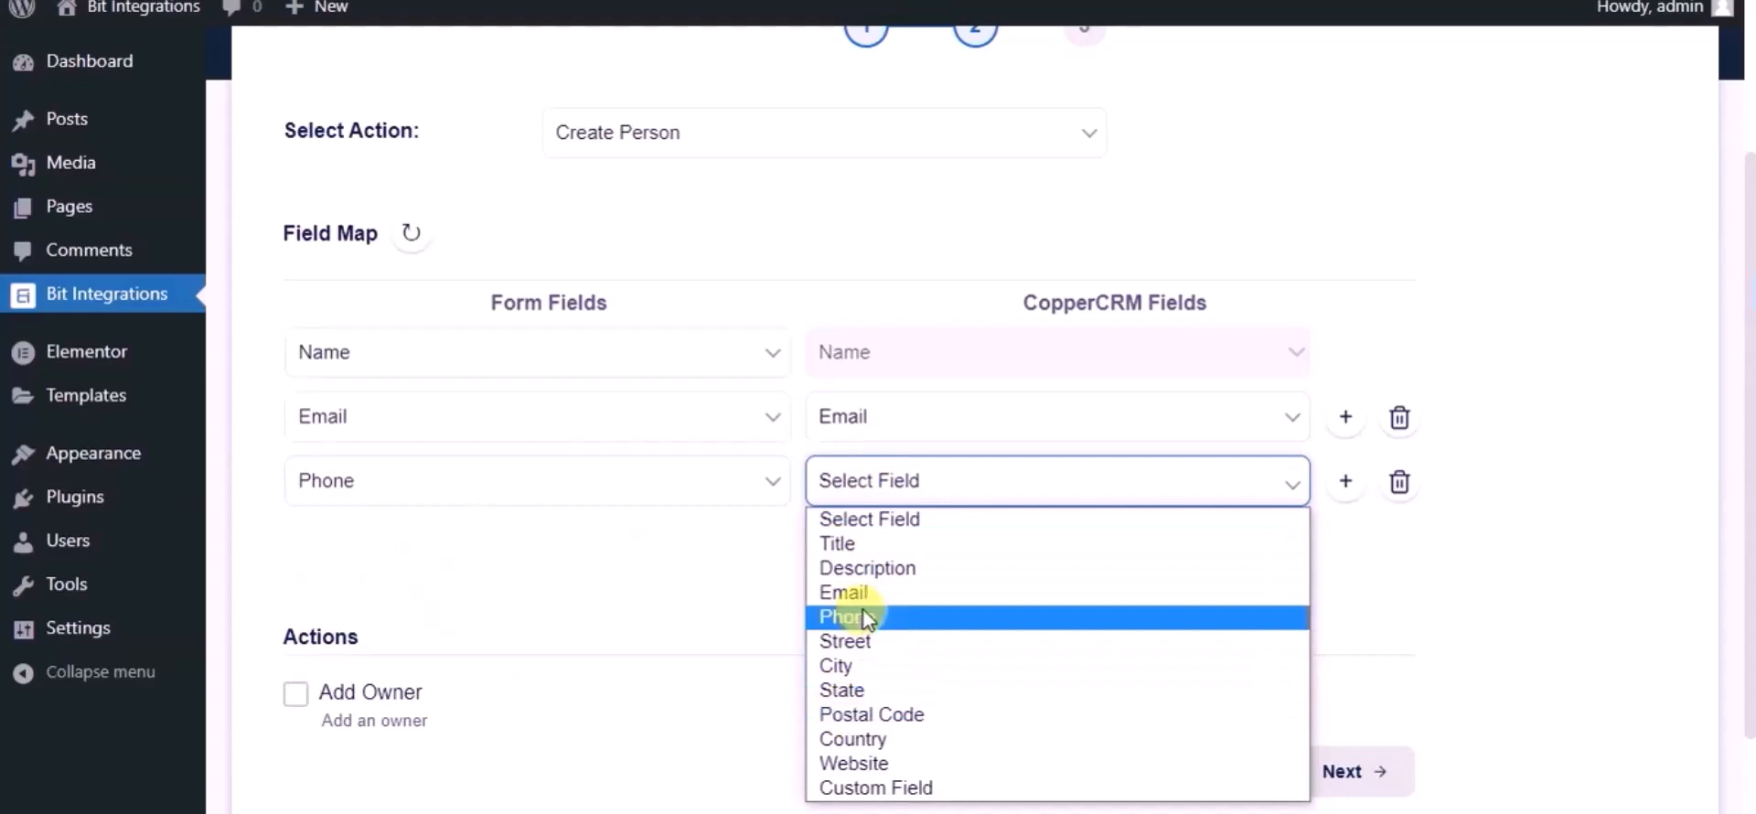
click(839, 617)
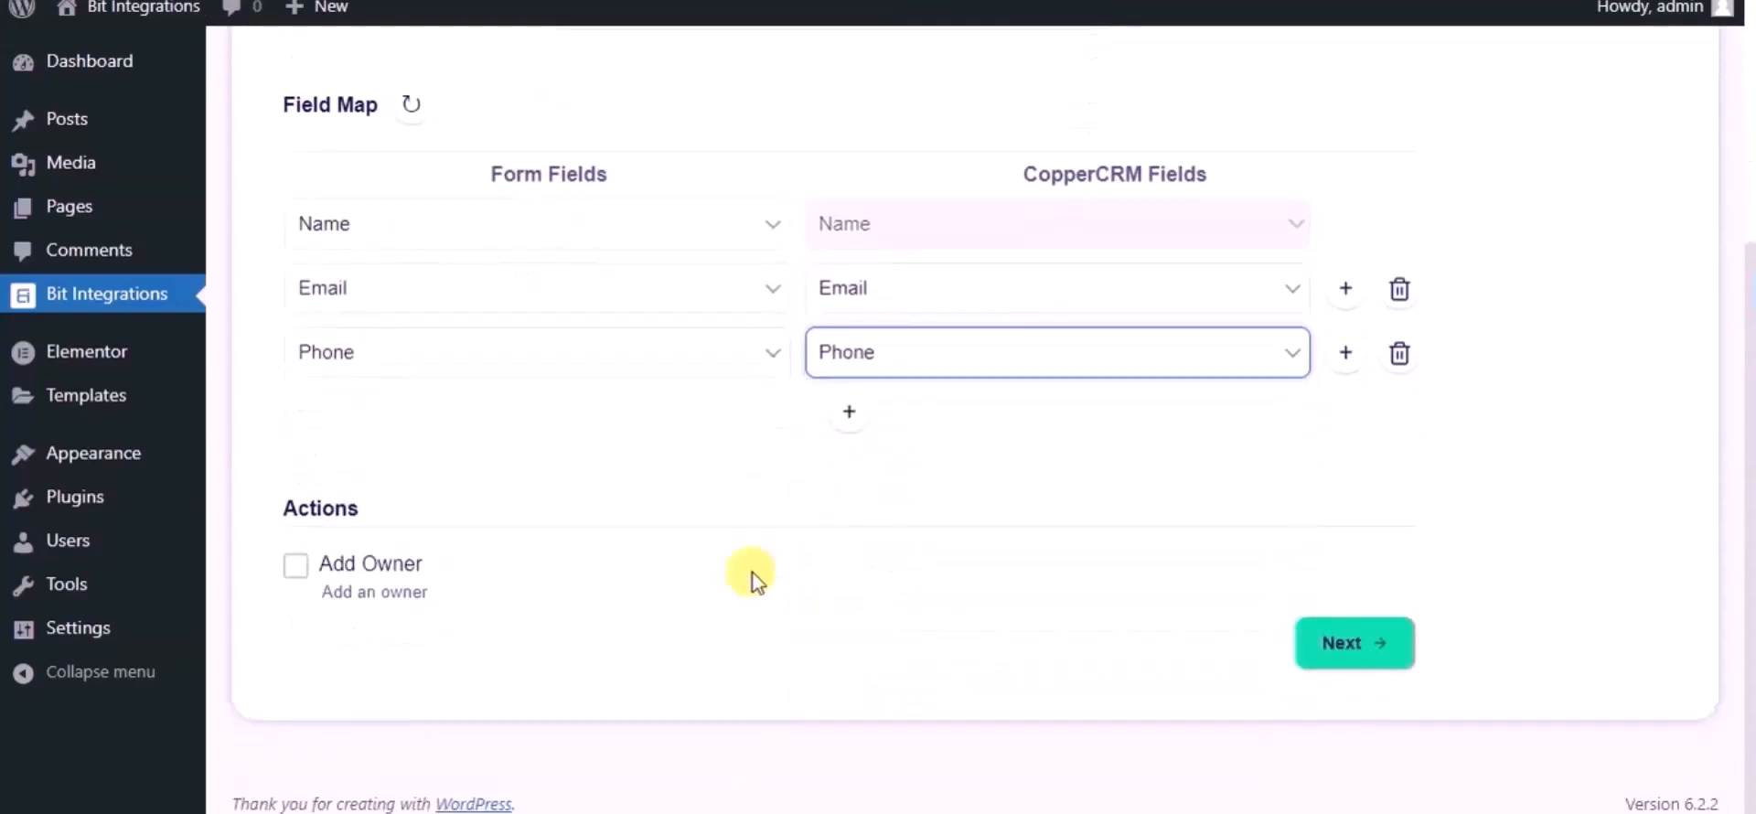
mouse_move(295, 563)
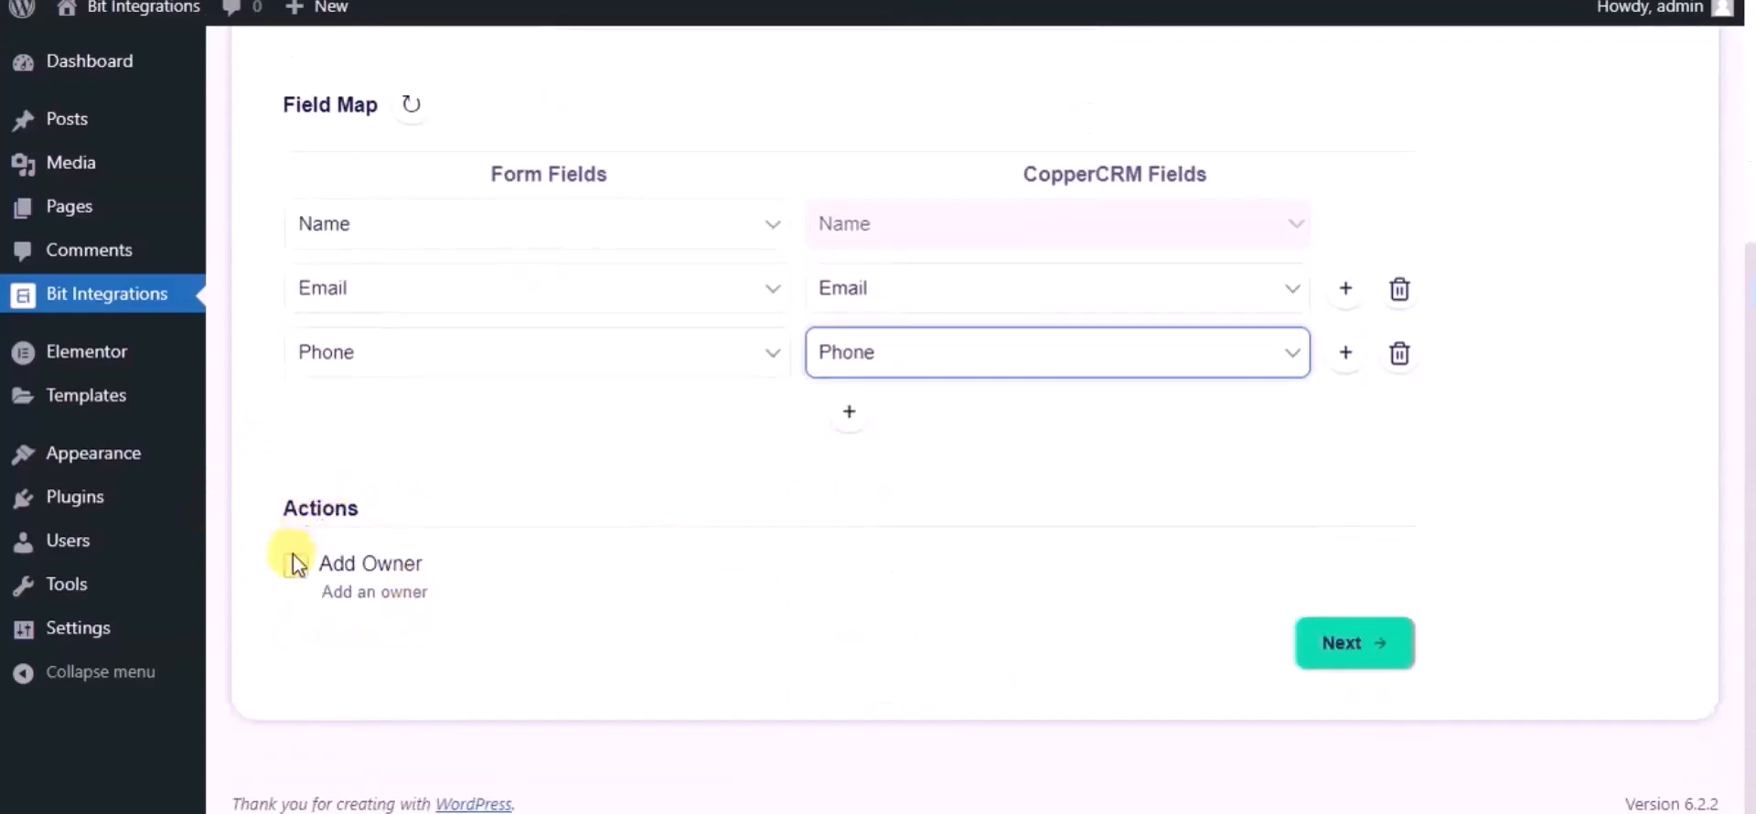
click(295, 563)
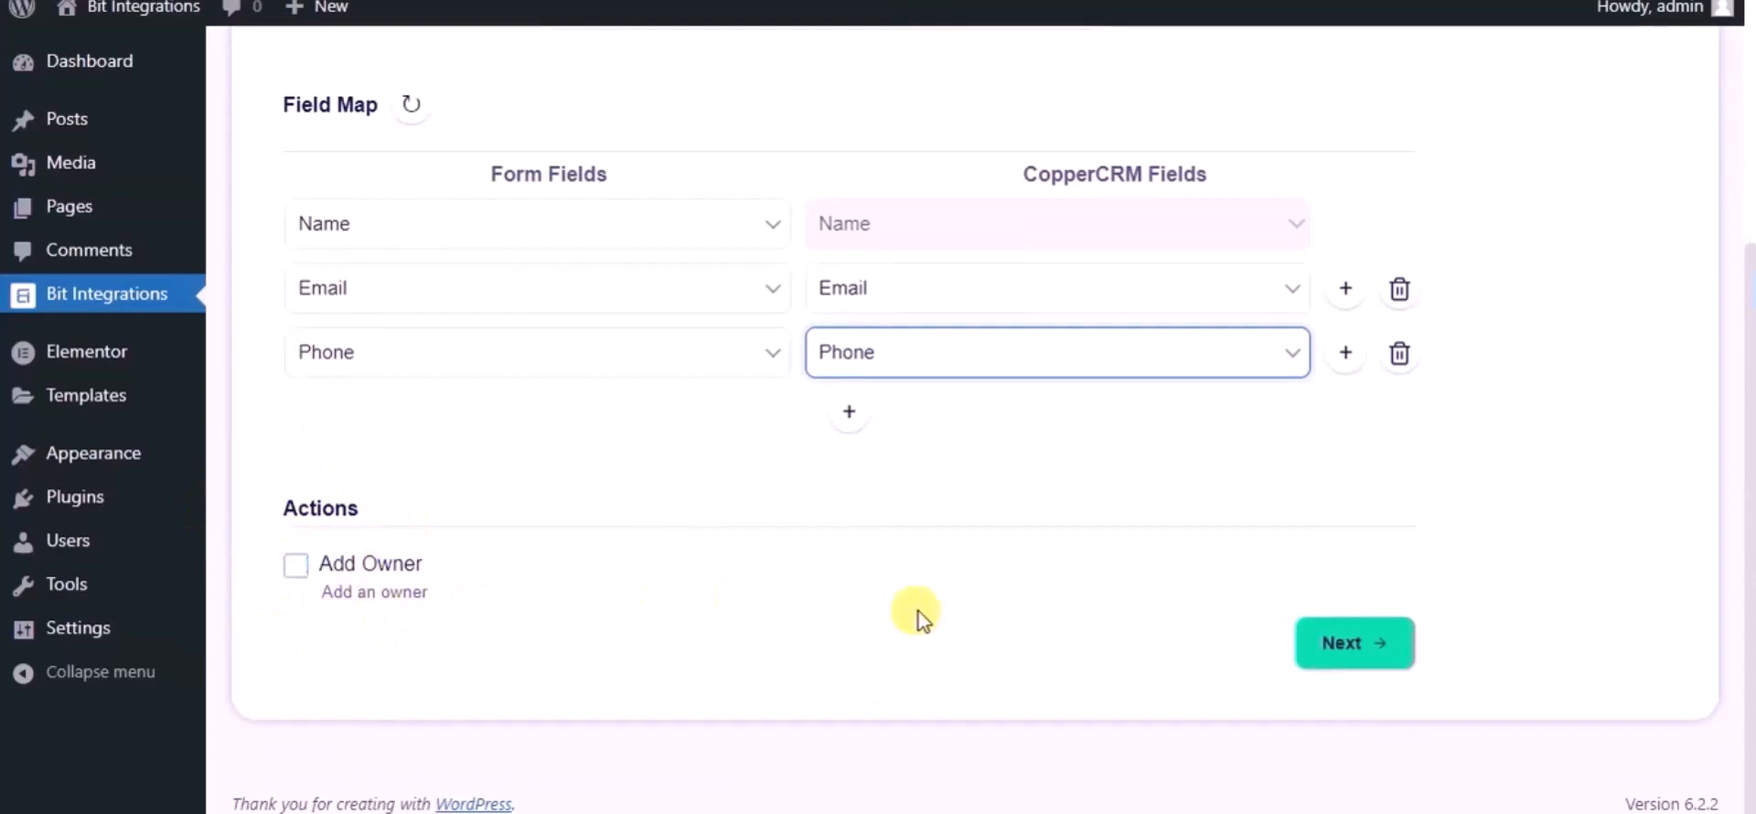
Step: Finish and save the CopperCRM integration, landing on the test form's Name field
click(1354, 642)
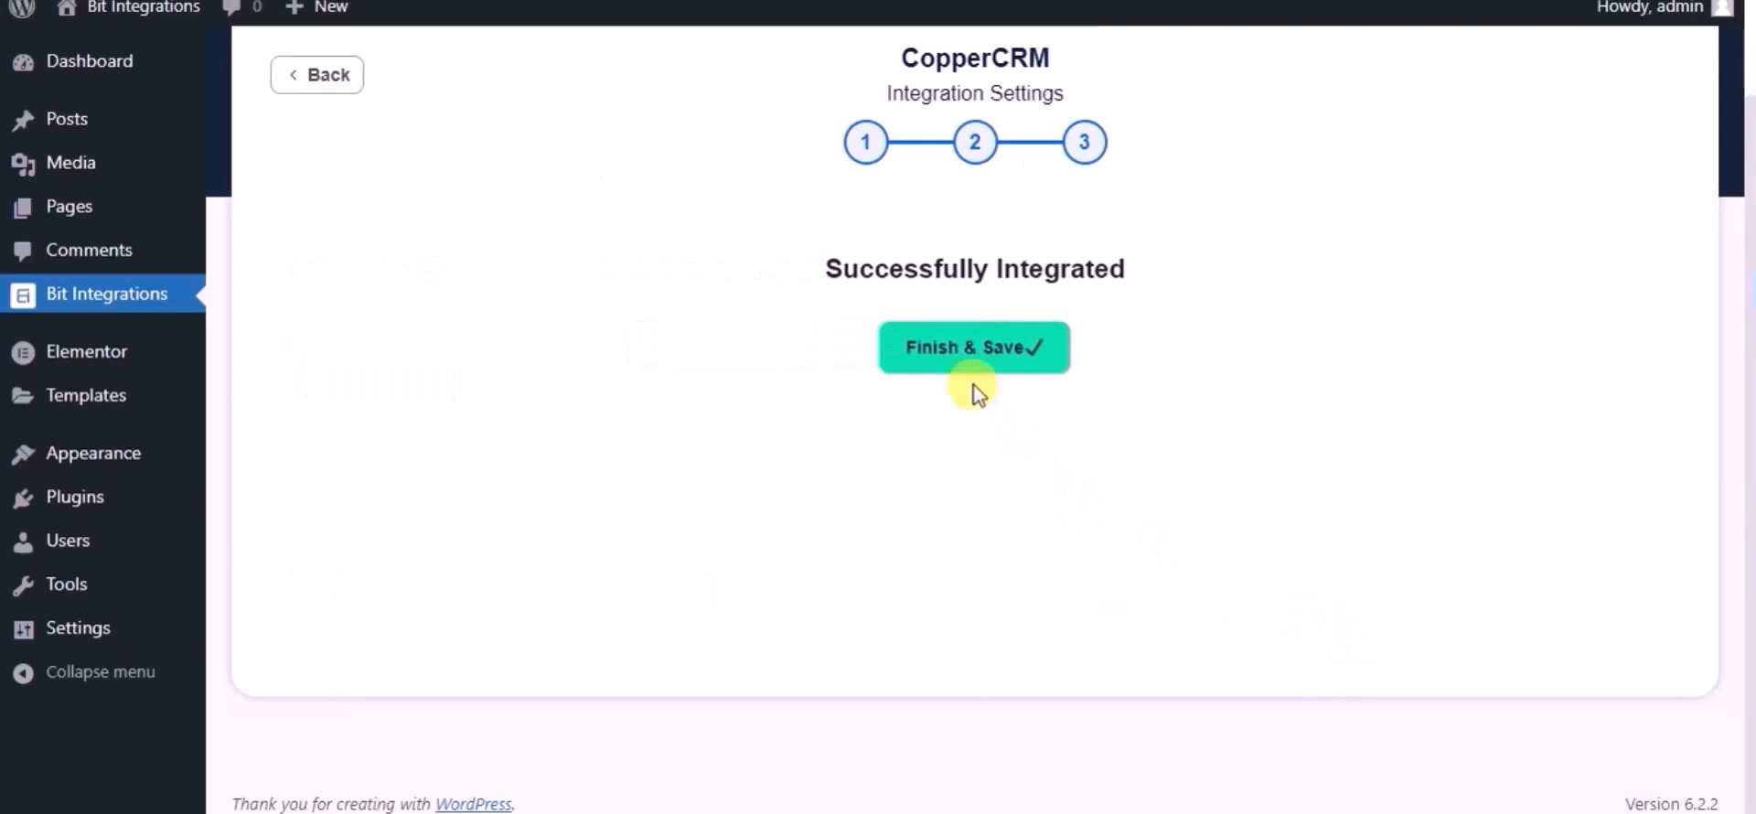
click(974, 346)
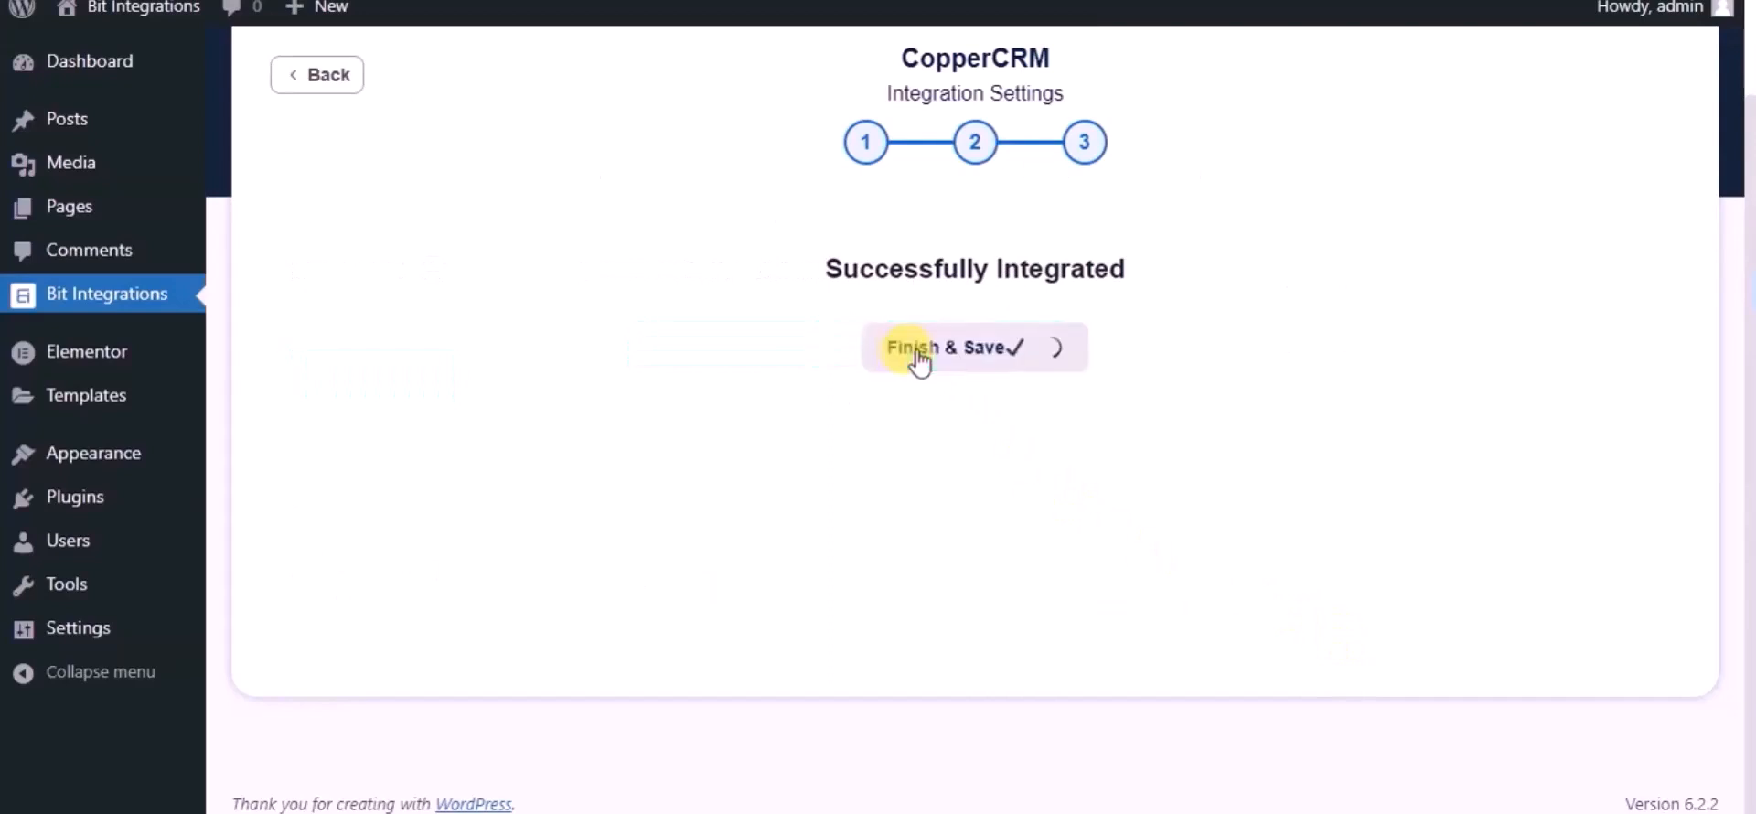
click(919, 347)
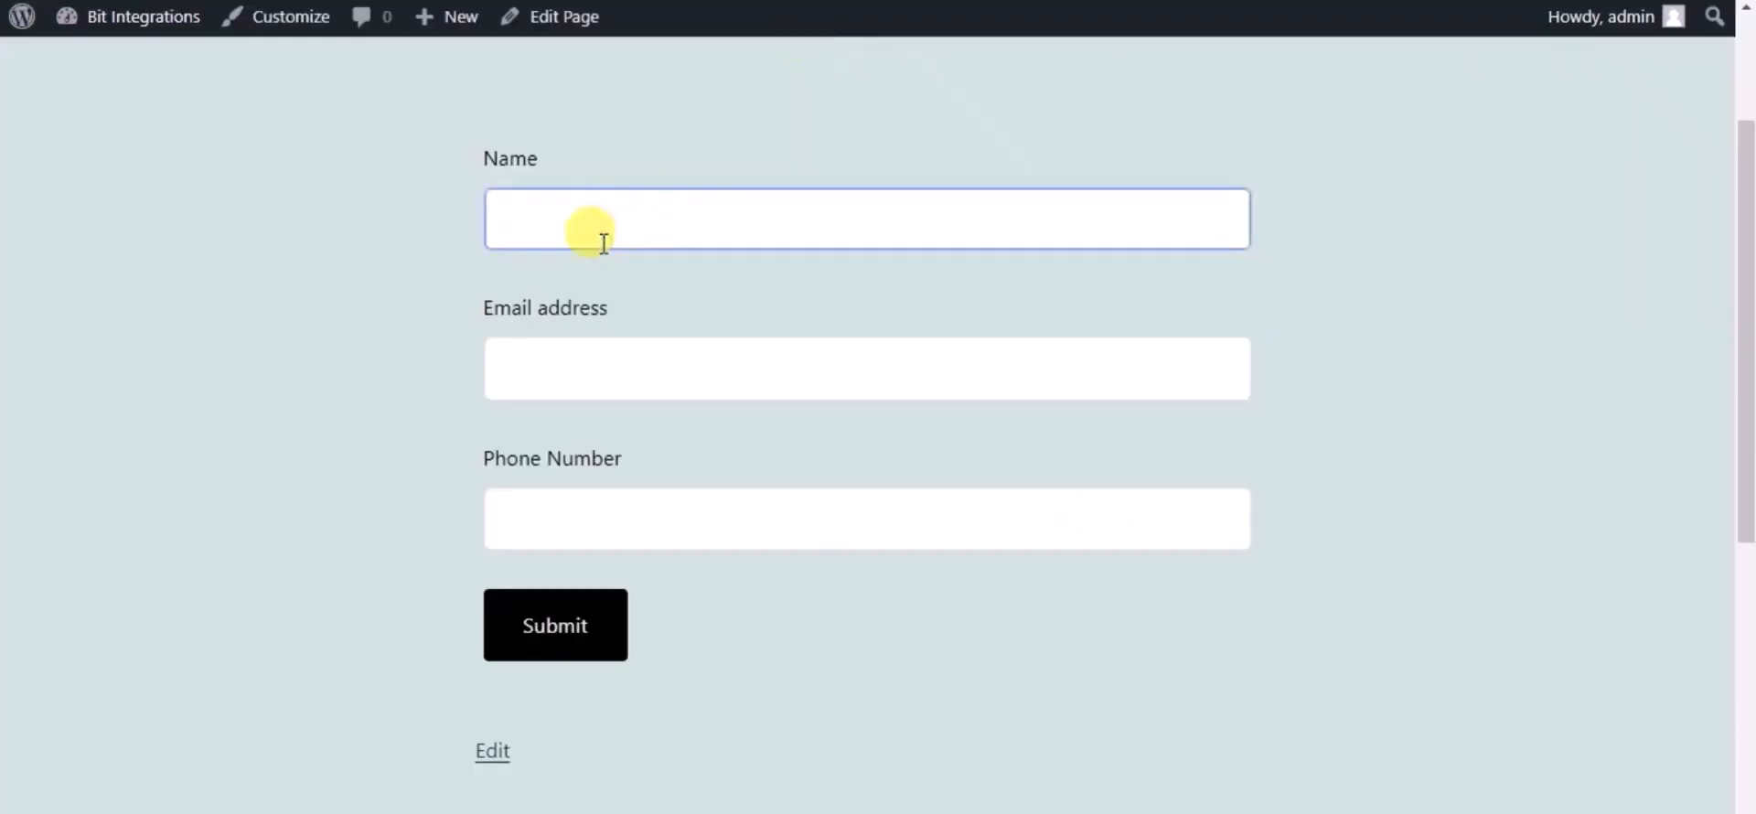
Step: Fill the form's Name field with 'Bit Integrations'
text(Bit In)
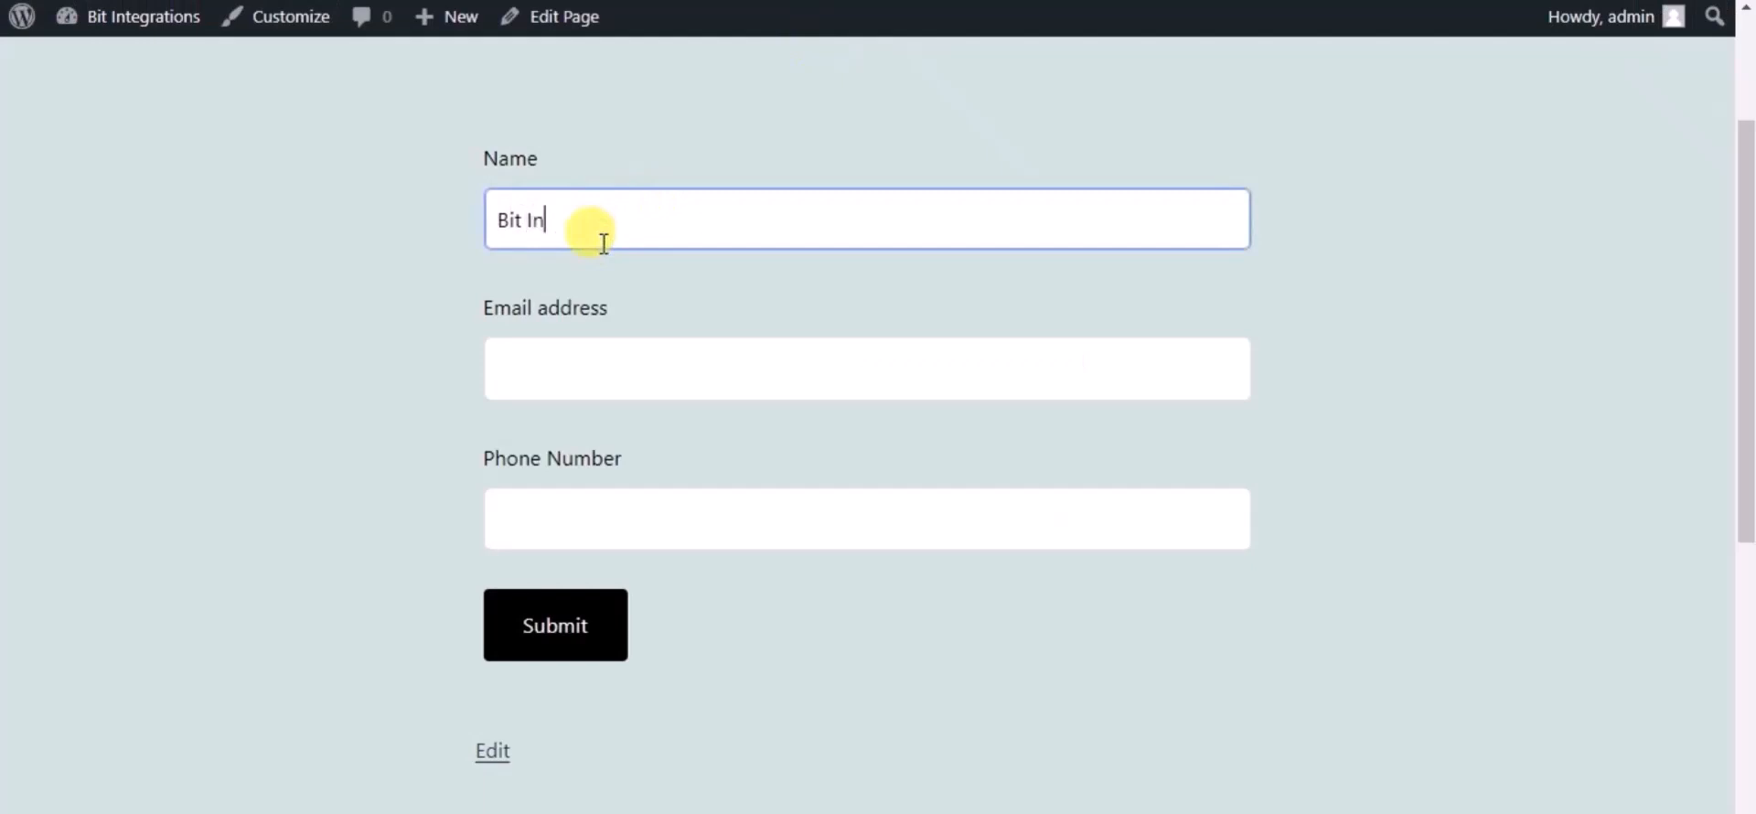
text(tegr)
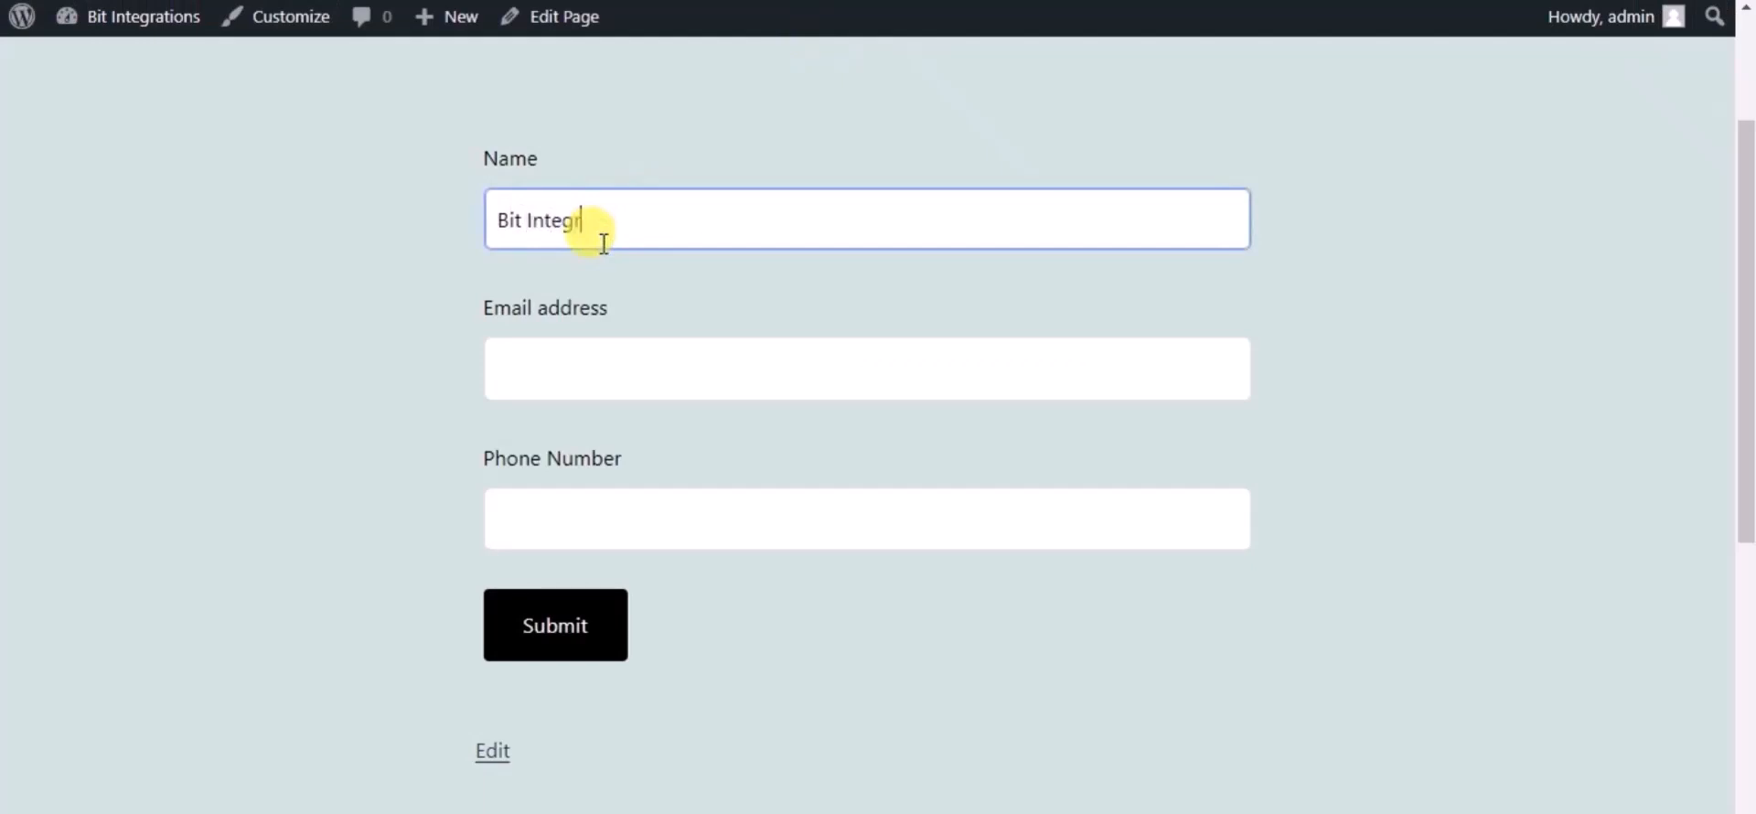
text(ati)
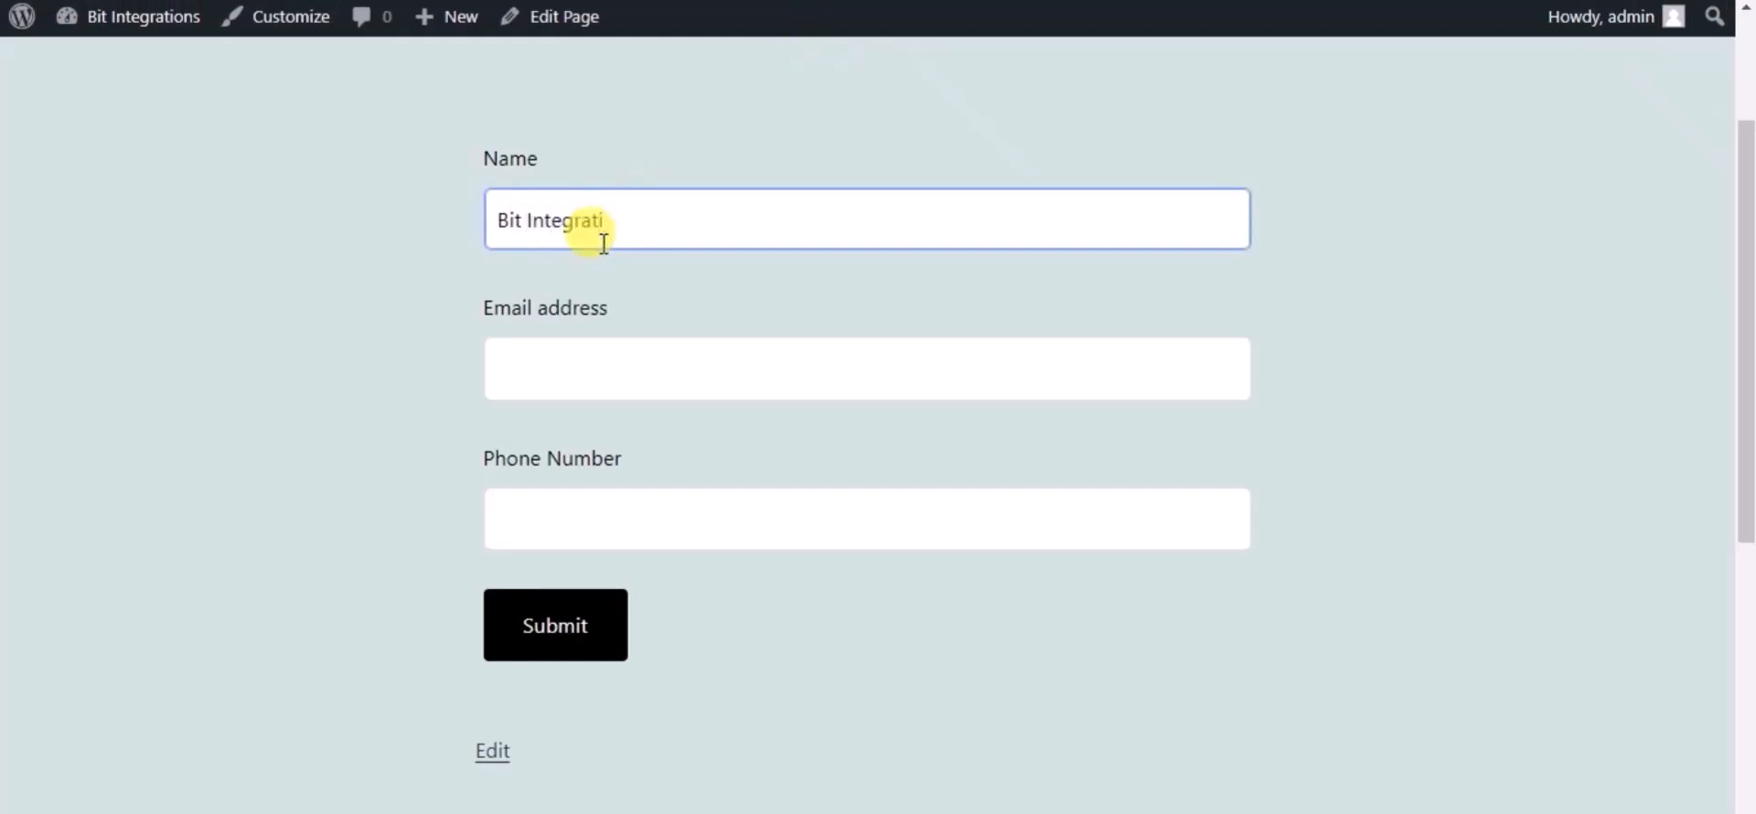
text(ons)
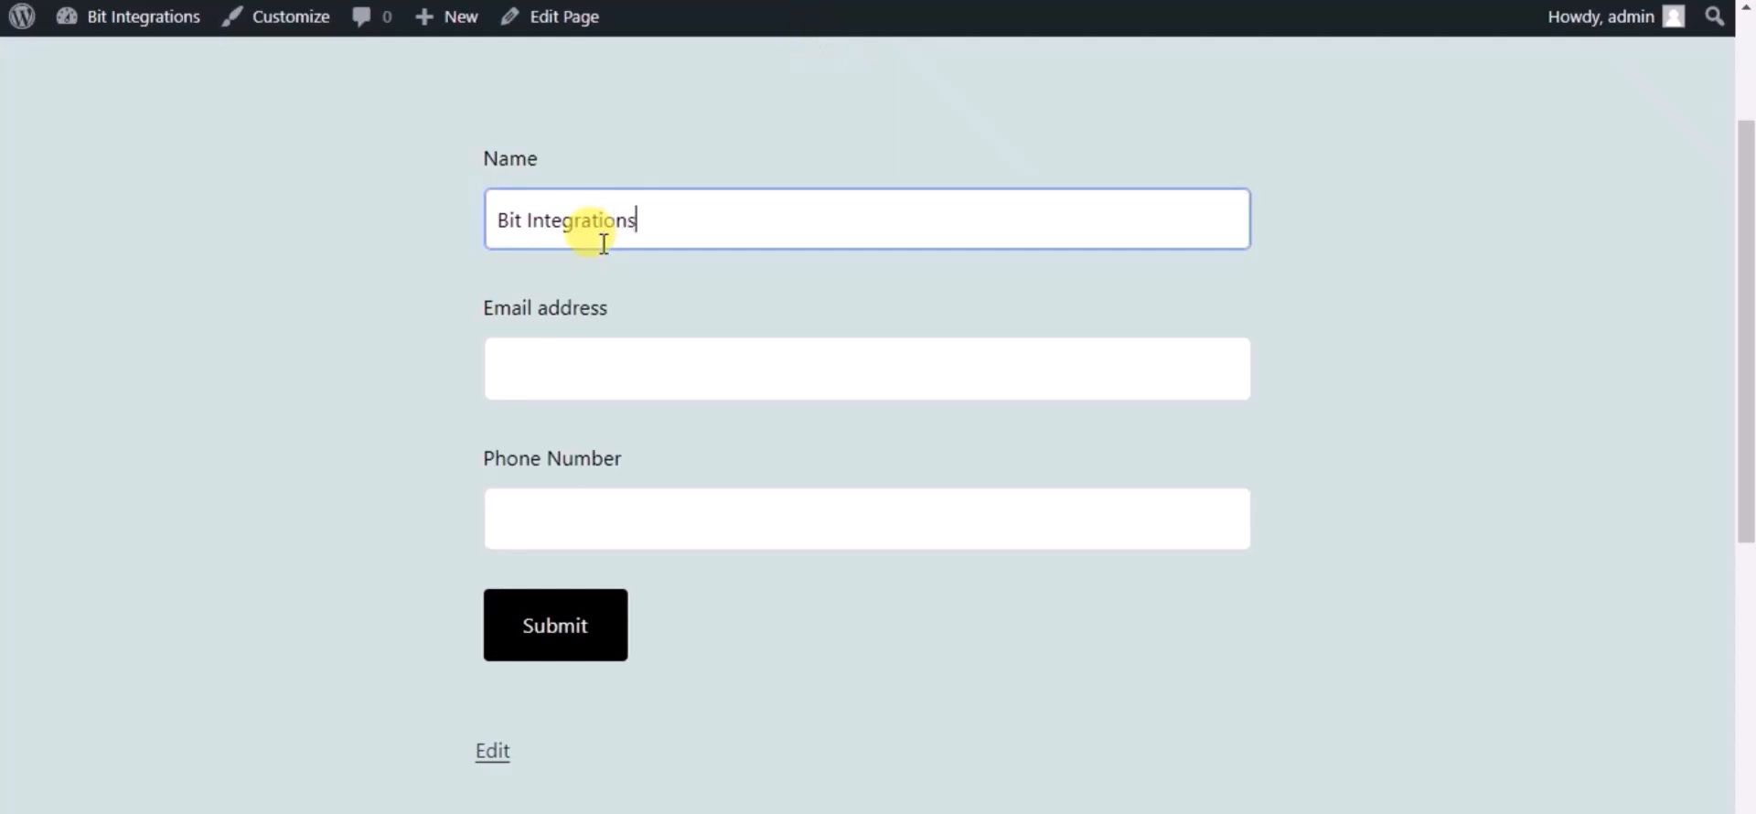
click(867, 368)
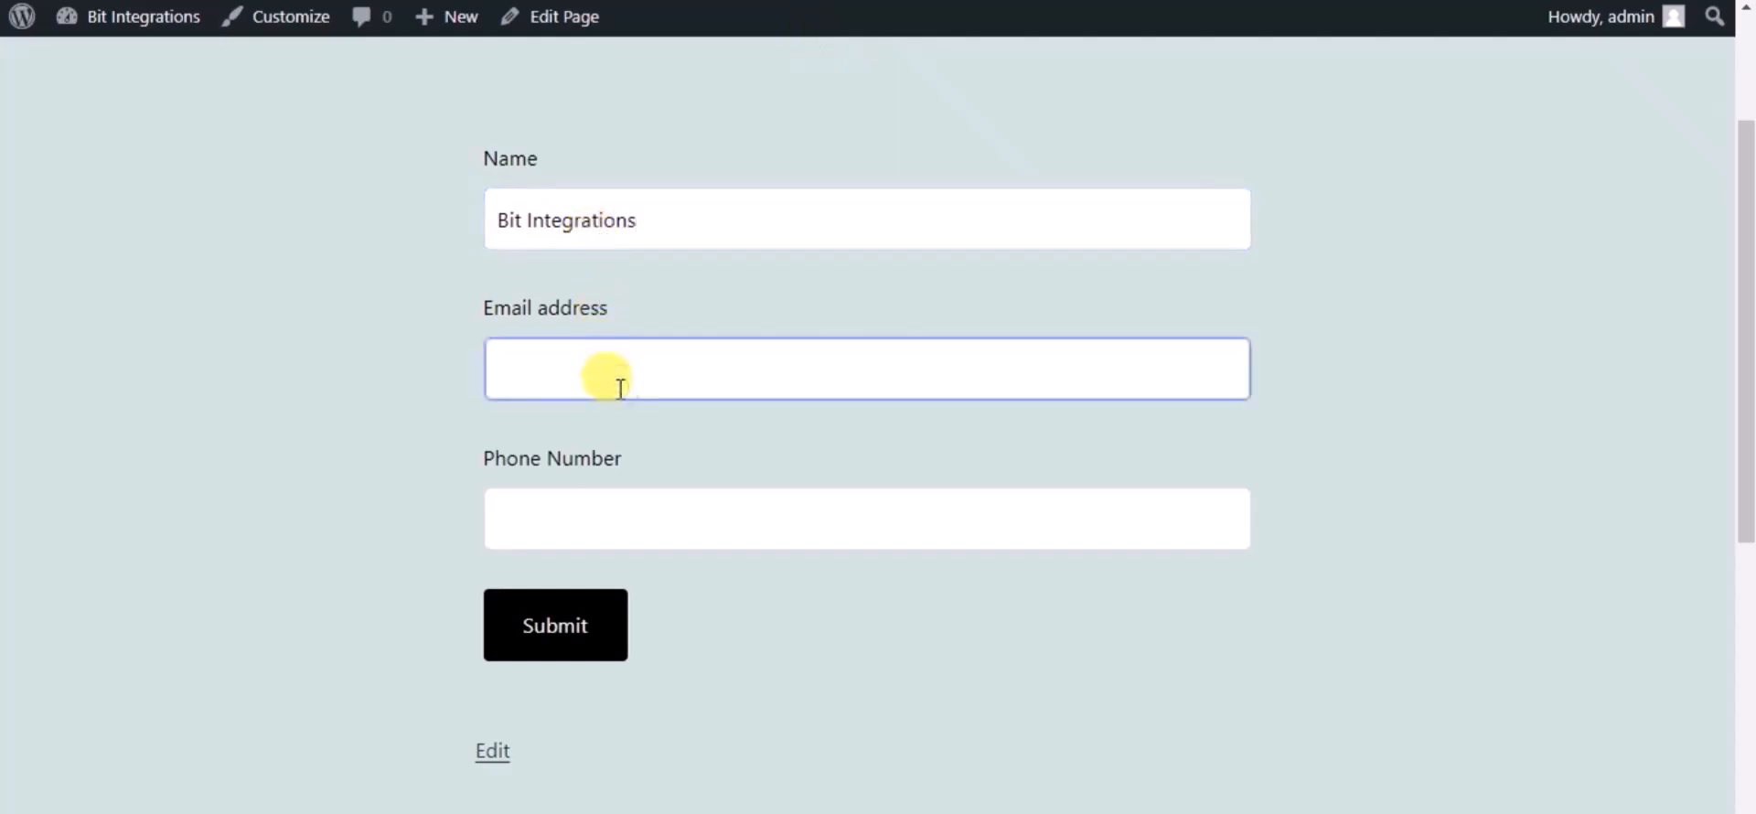
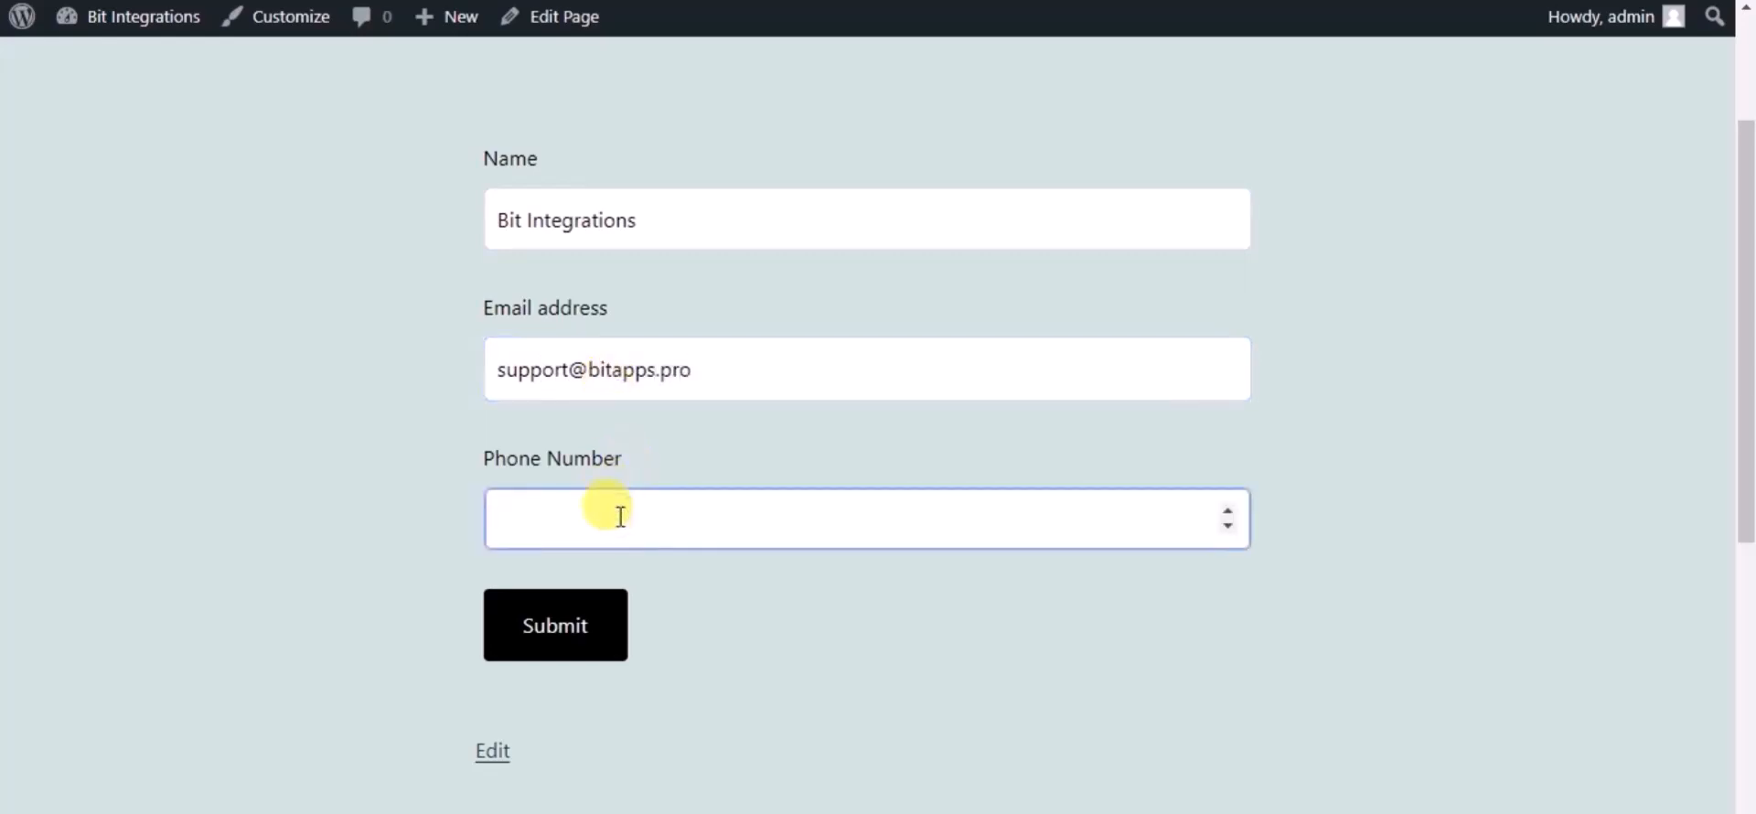
text(444555666)
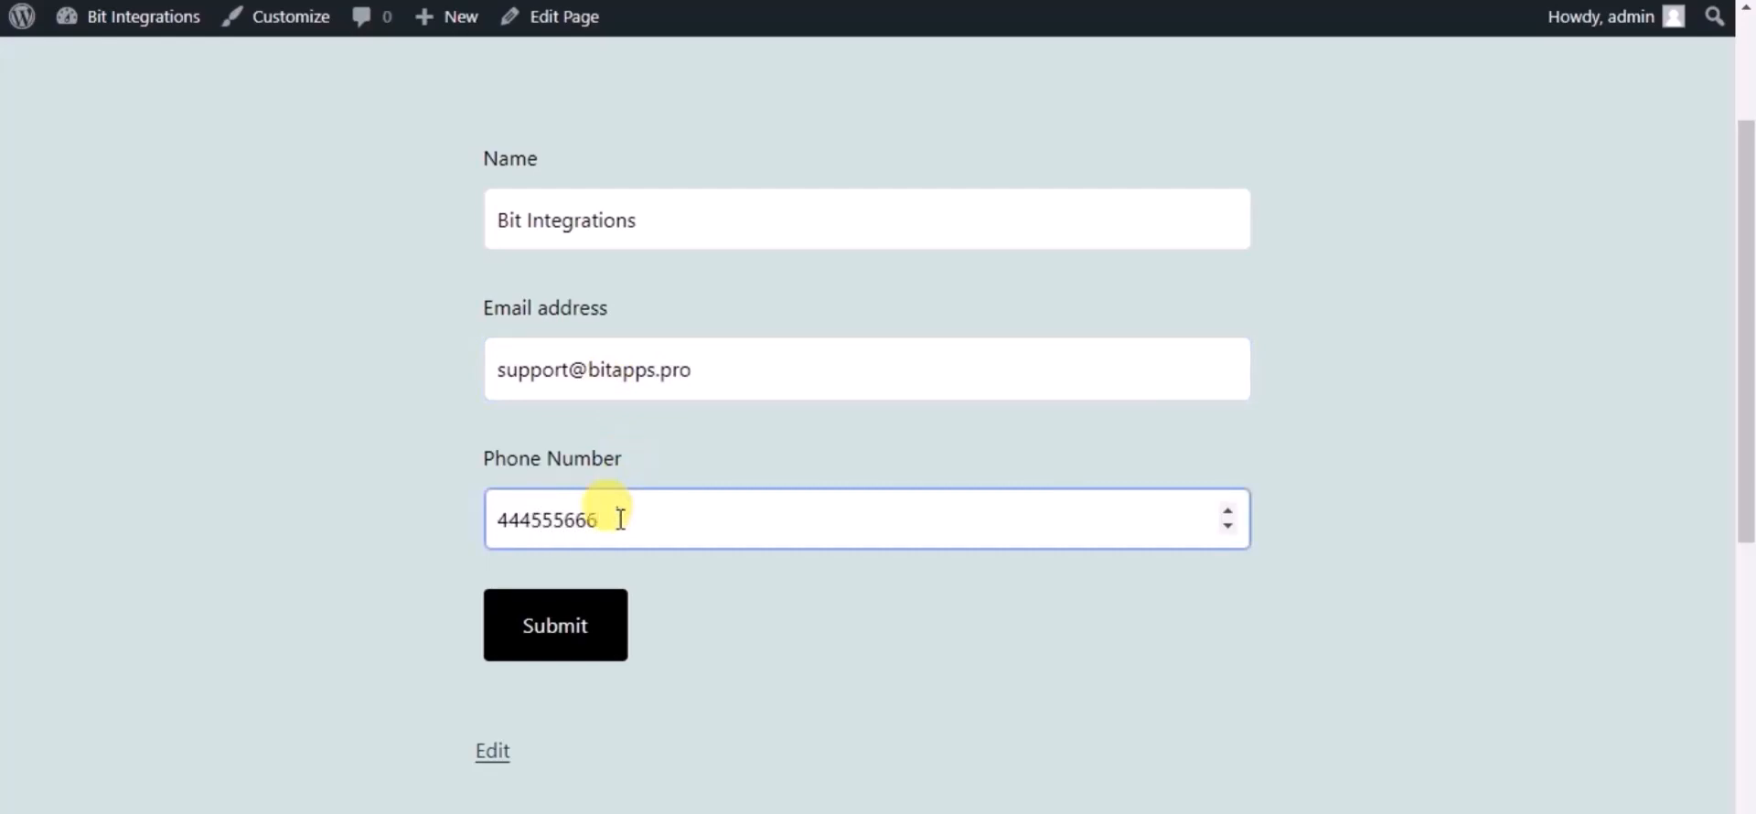
Step: Submit the test form and check Copper's People list for the new record
click(554, 626)
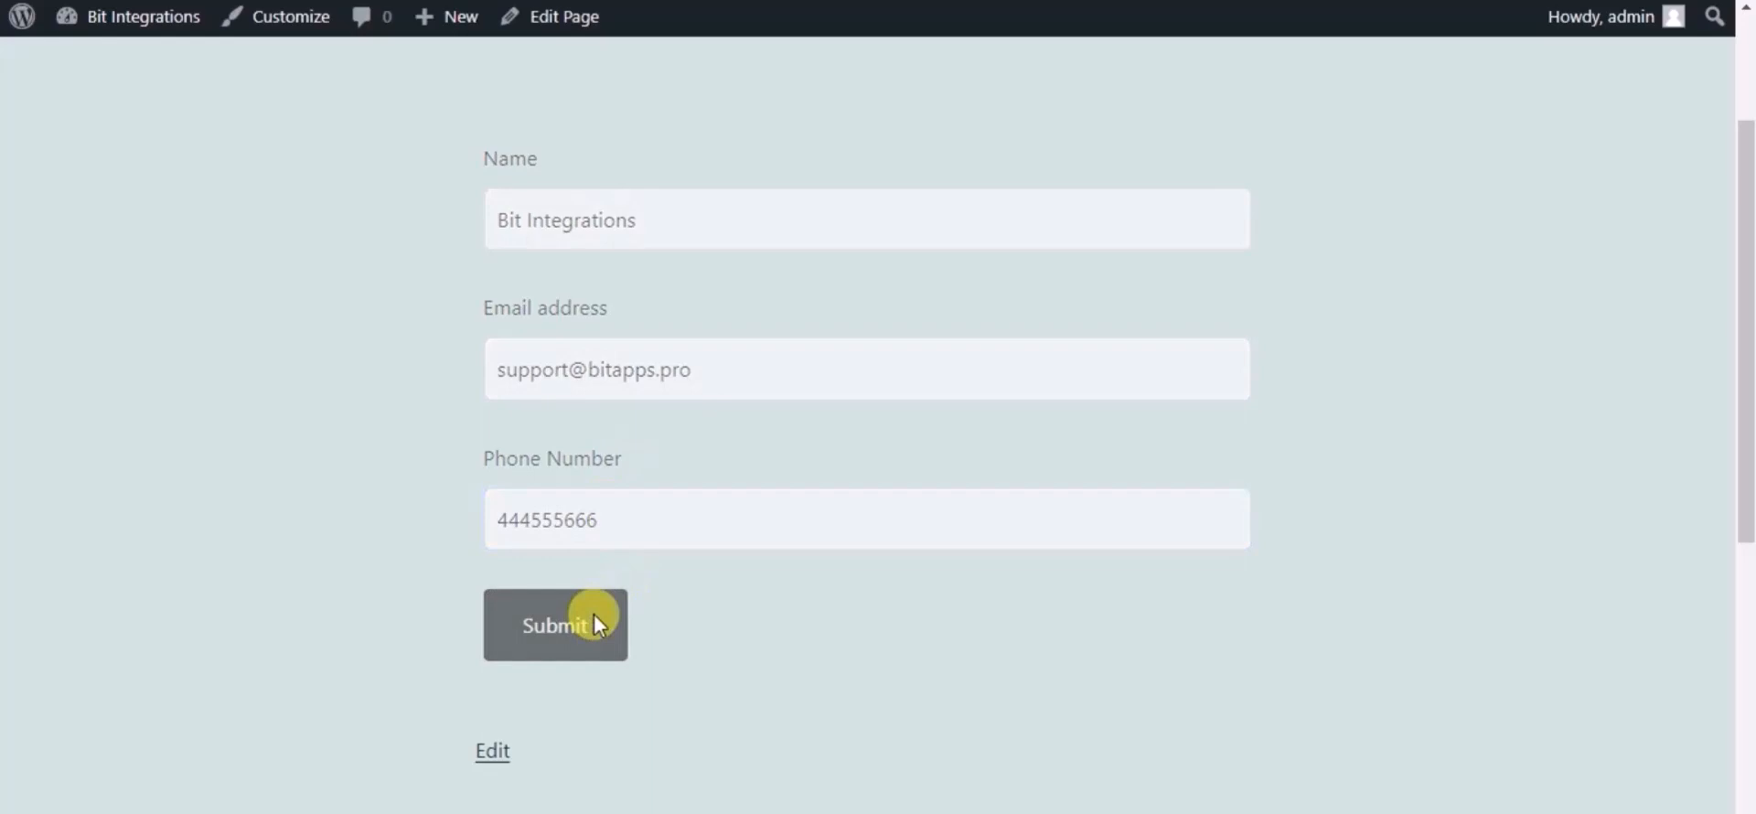
click(554, 626)
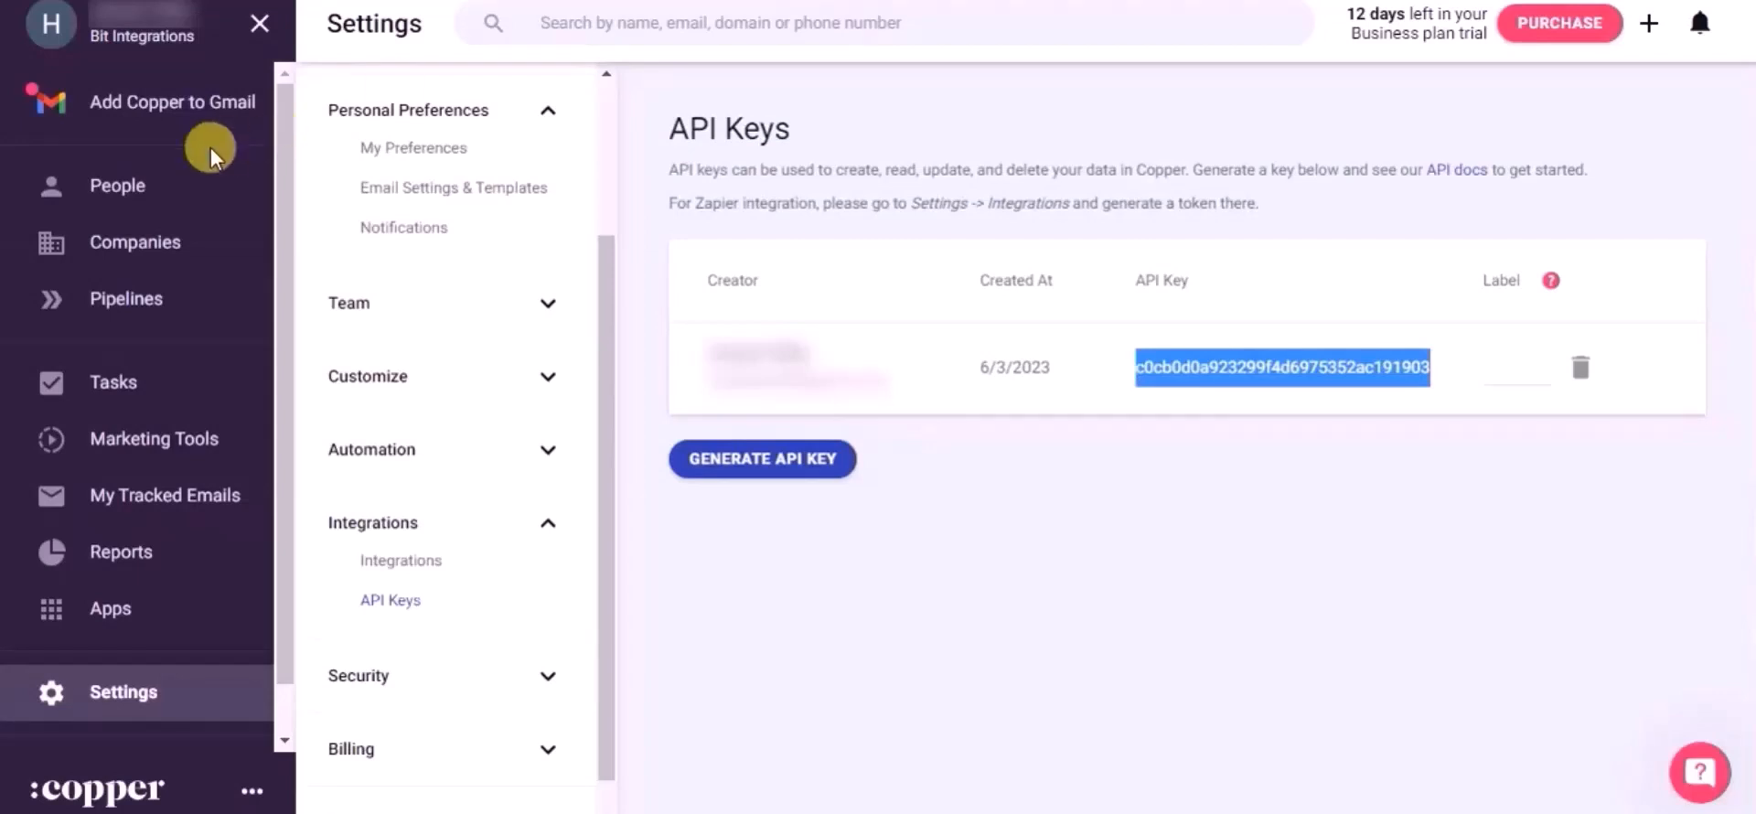
click(117, 185)
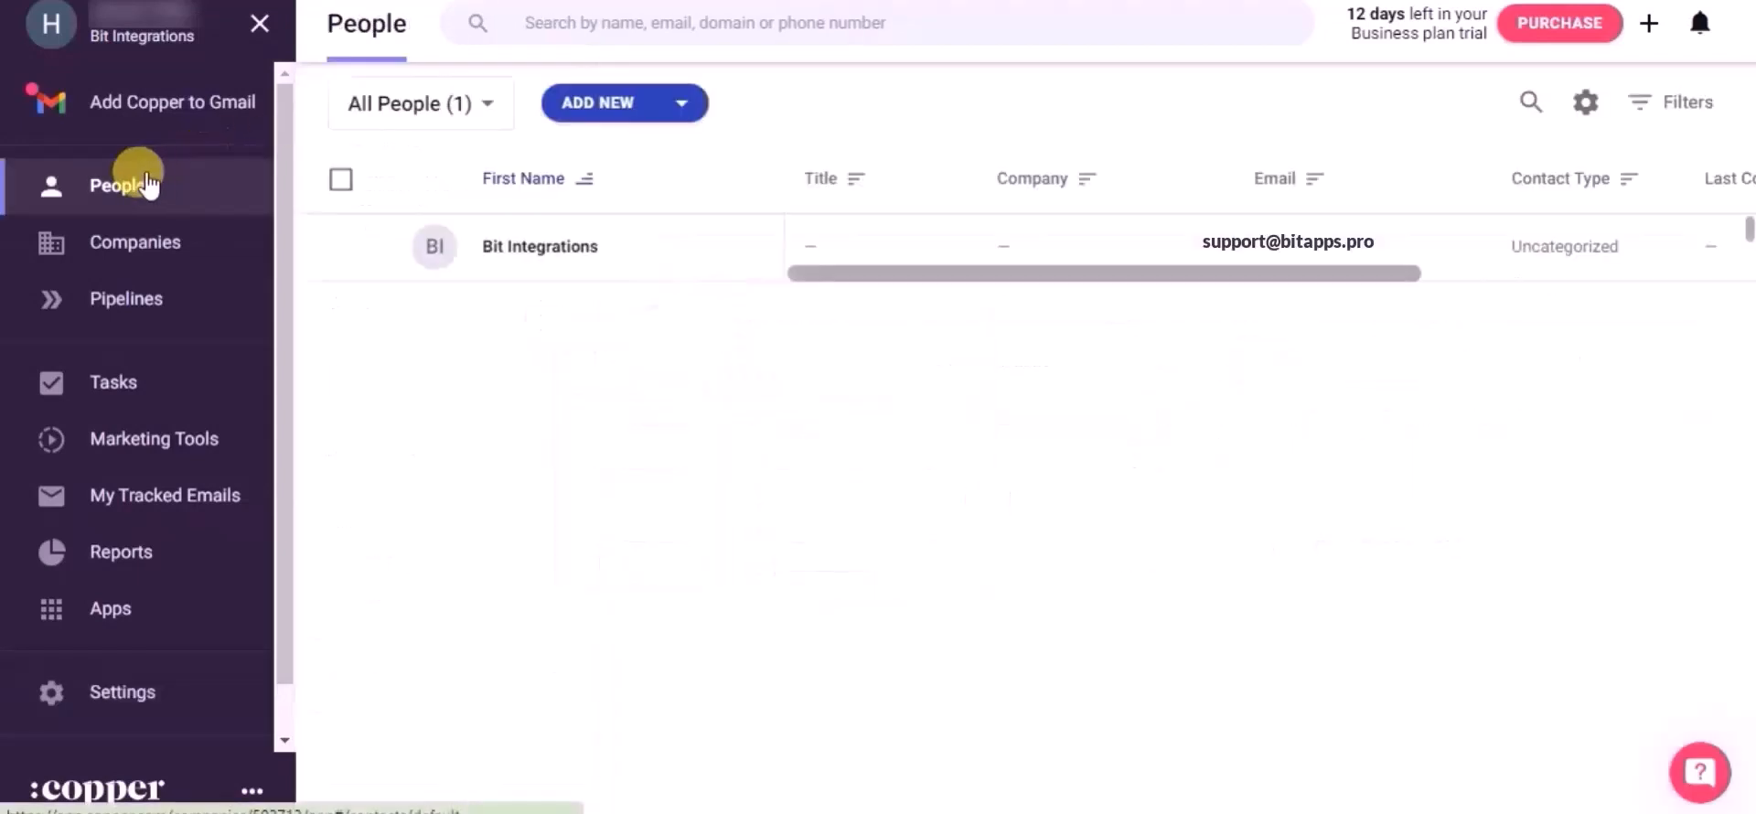